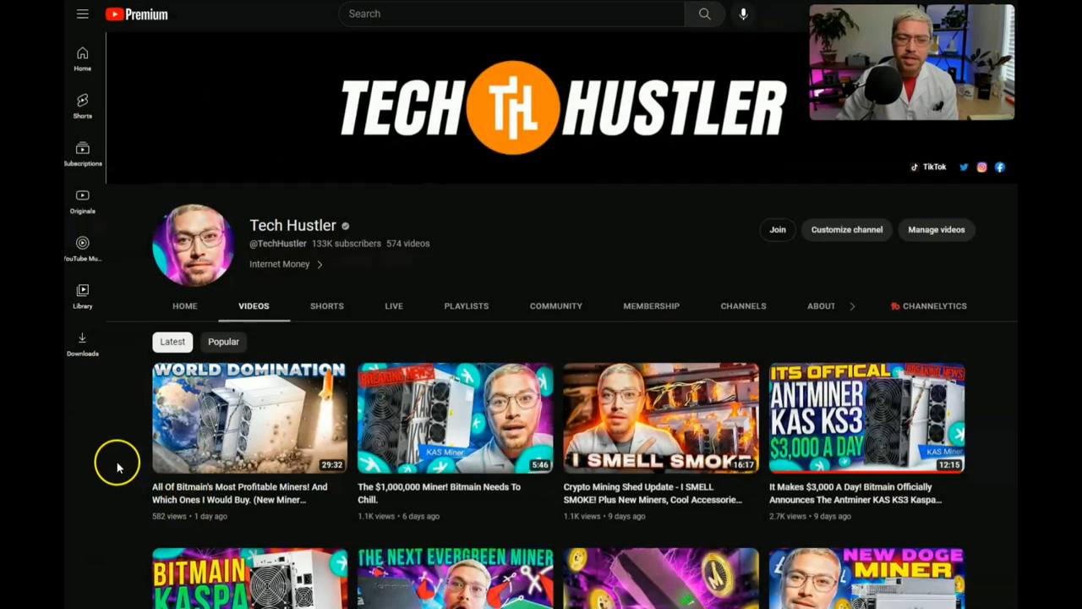
Review the Zcash stats, then switch the price chart to ALL, showing a 99.26% all-time decline.
scroll(down, 3)
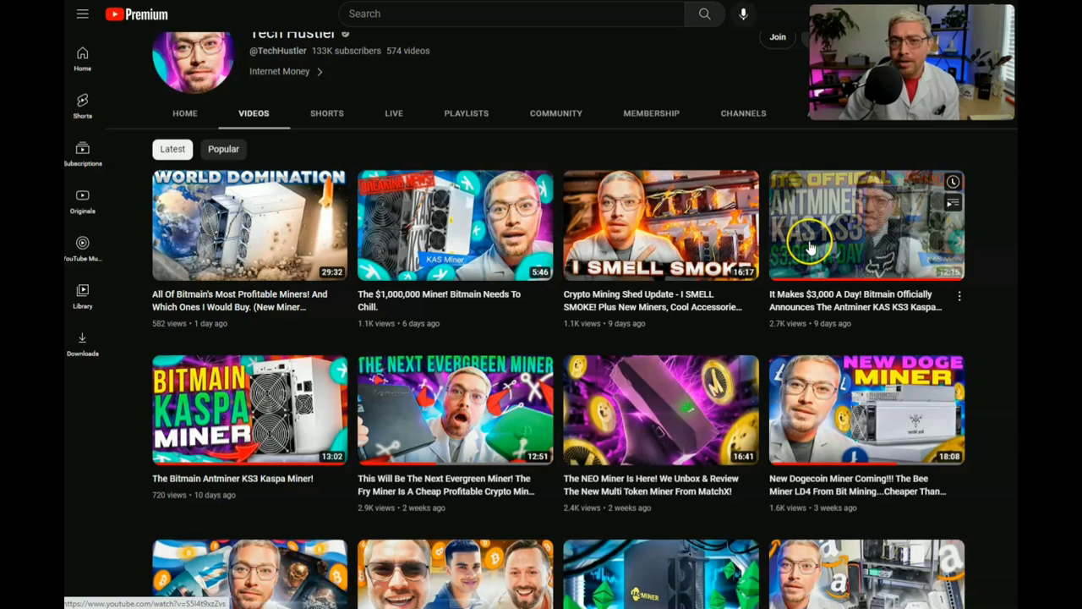
scroll(down, 3)
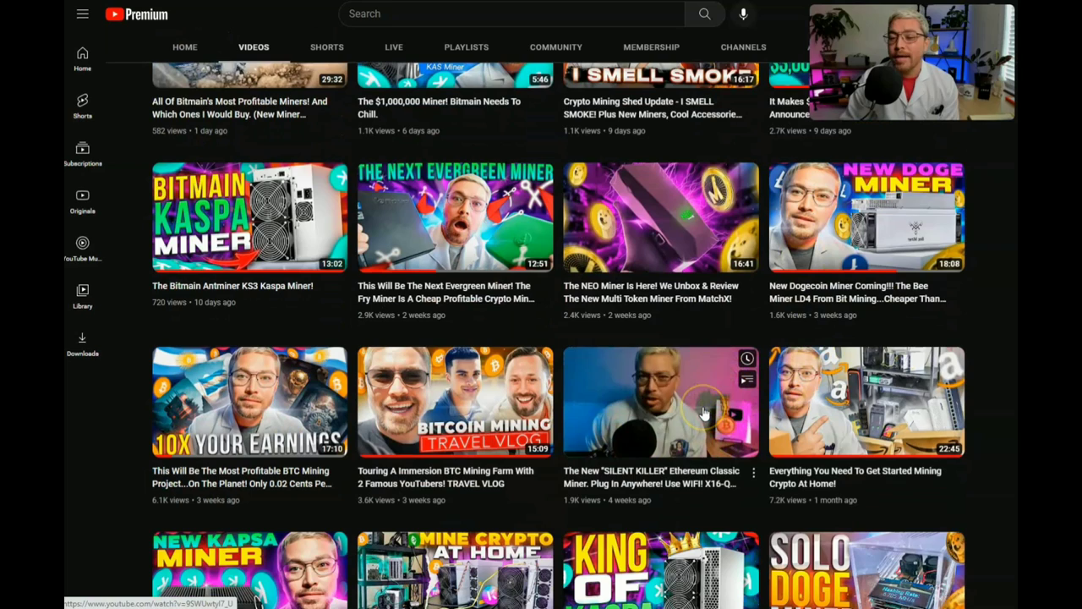
scroll(down, 3)
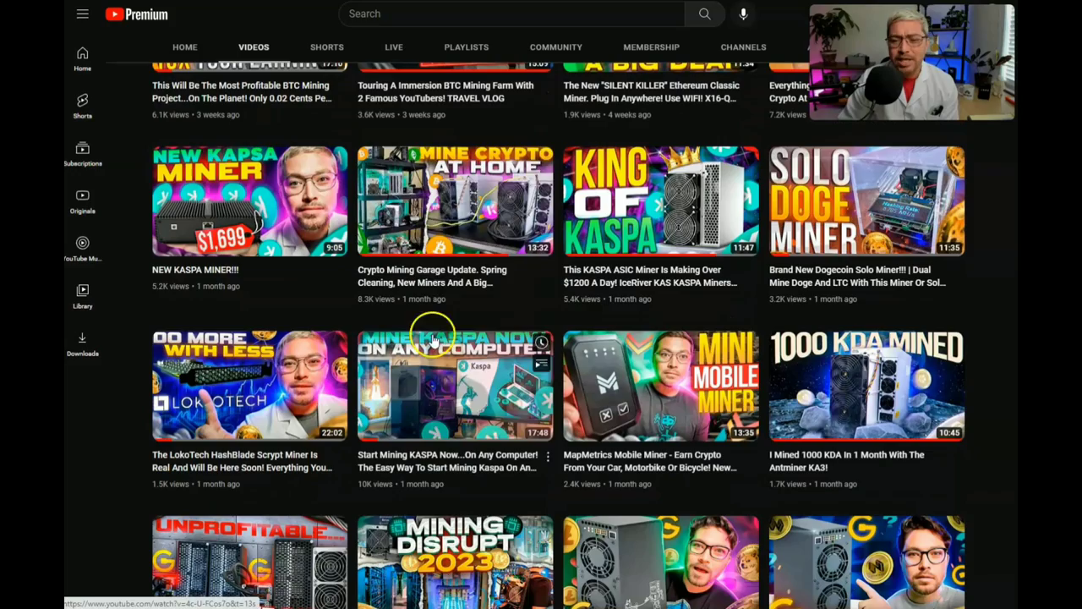
scroll(down, 3)
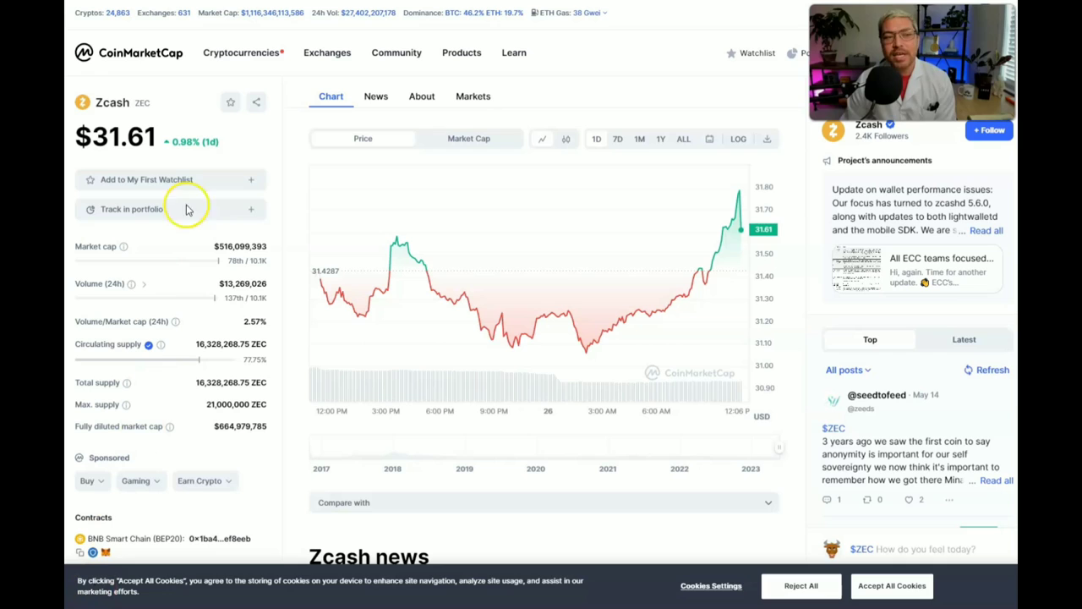
mouse_move(124, 135)
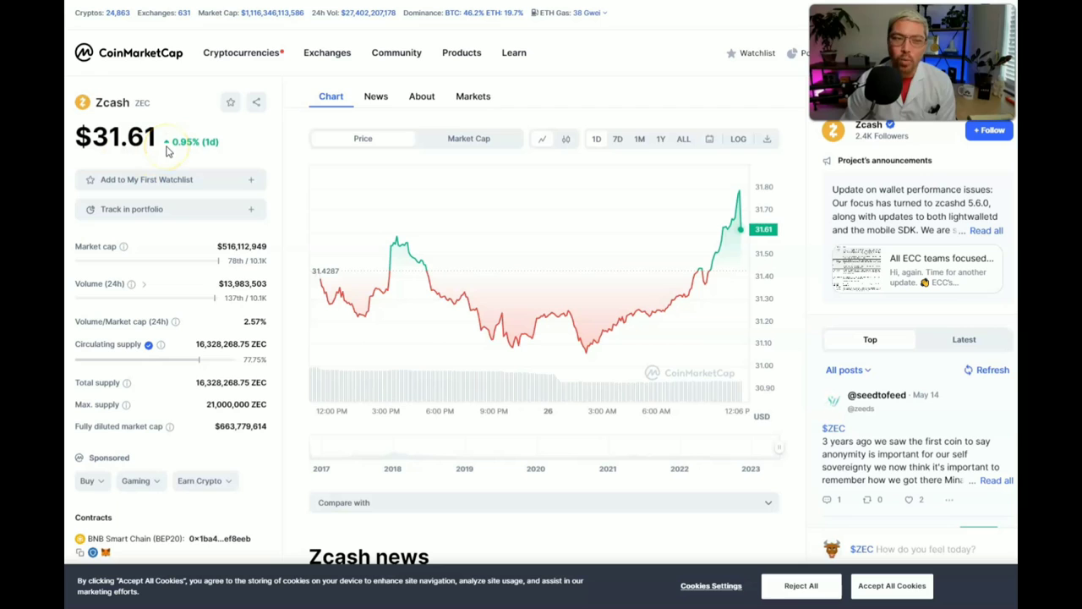
scroll(down, 3)
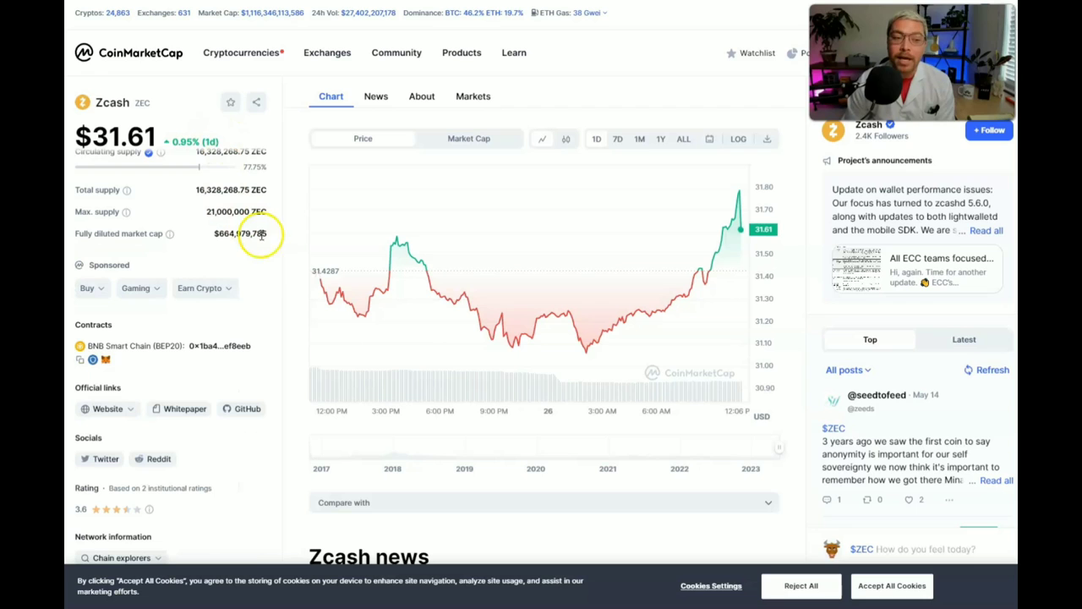
scroll(down, 3)
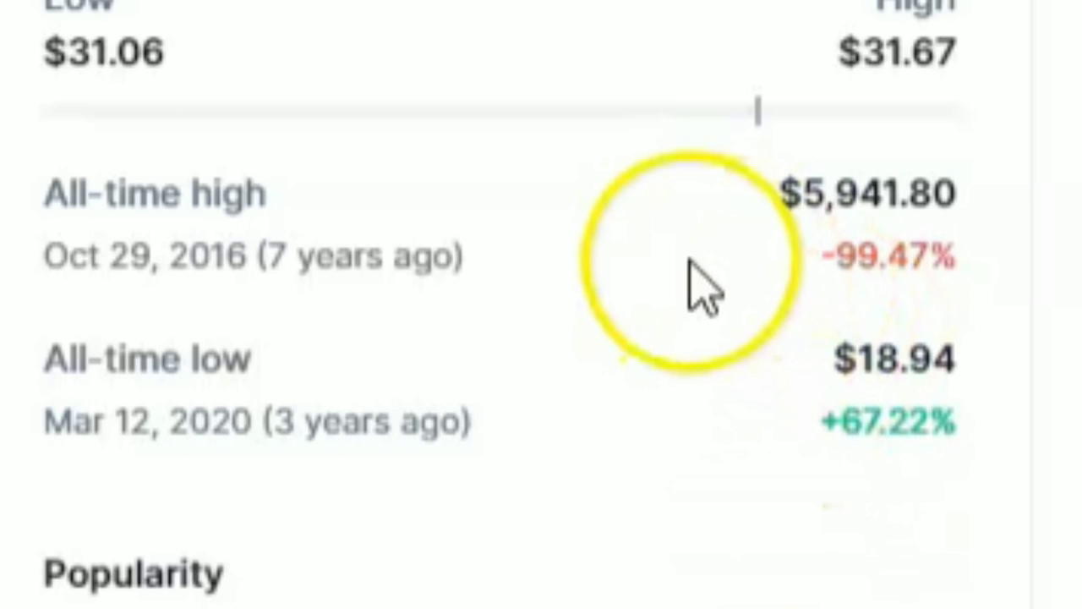
mouse_move(364, 329)
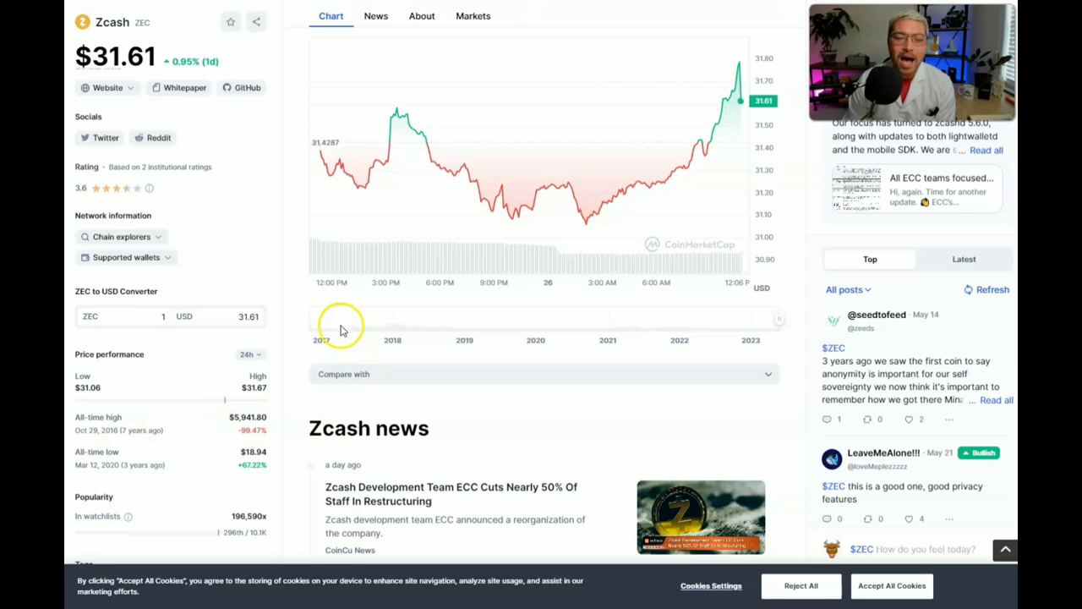
scroll(up, 3)
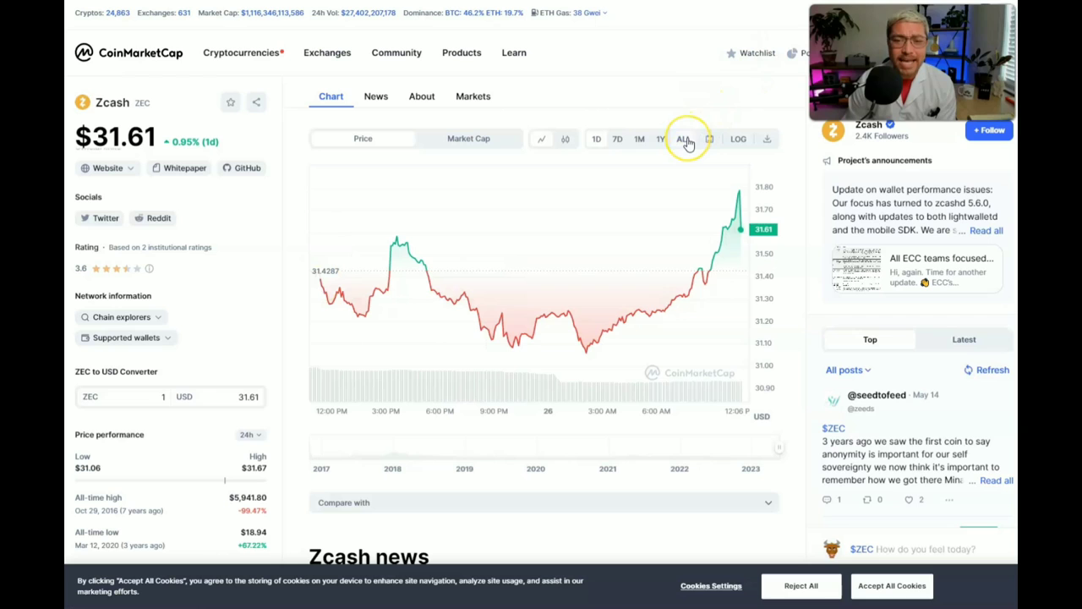
click(683, 139)
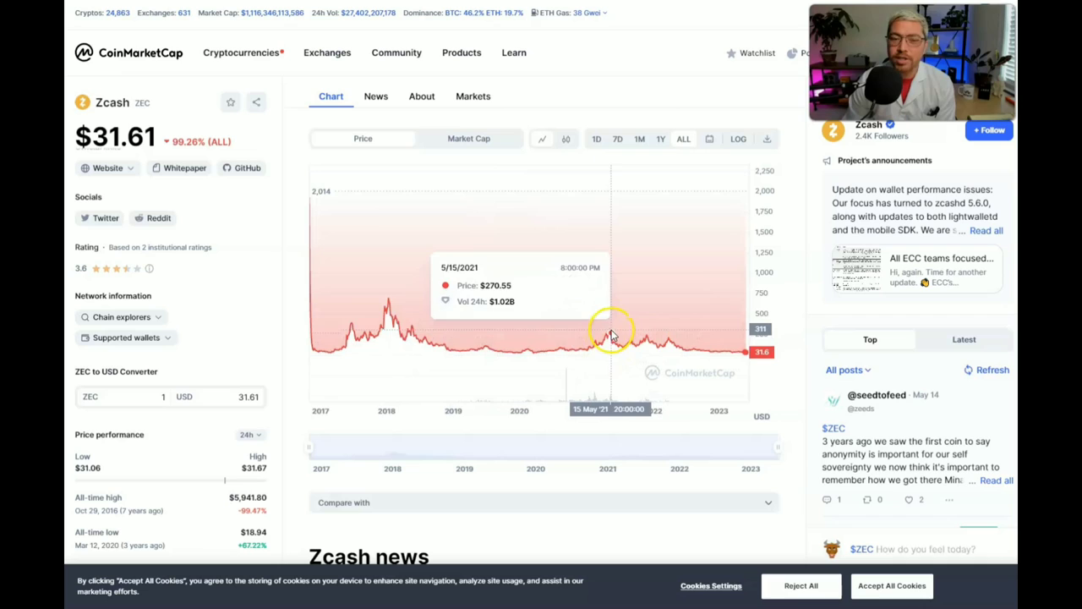
mouse_move(304, 301)
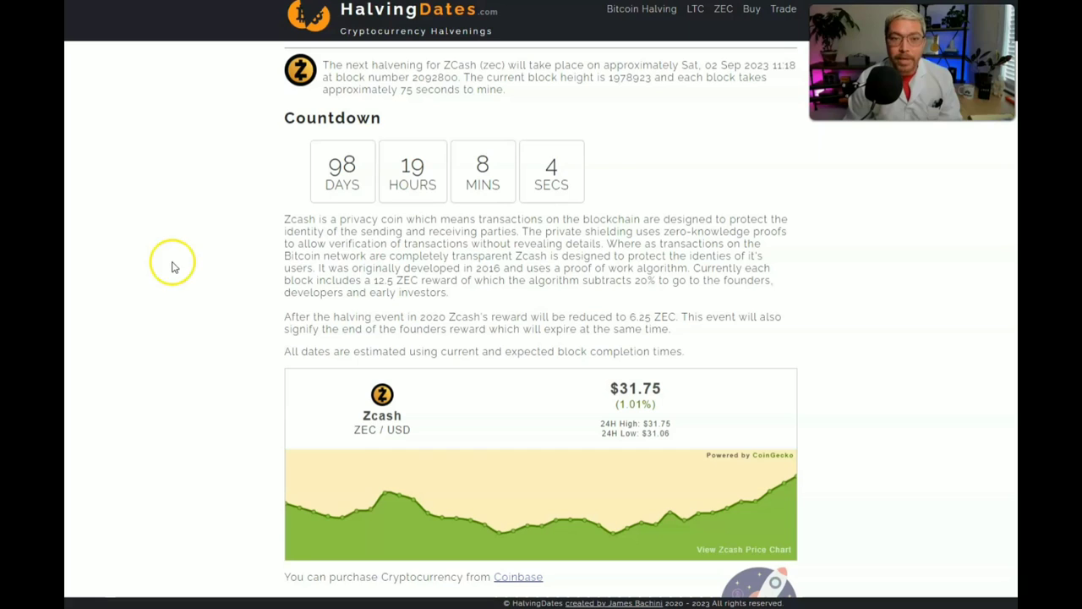
Scroll to the Zcash halving countdown showing about 98 days remaining.
scroll(down, 3)
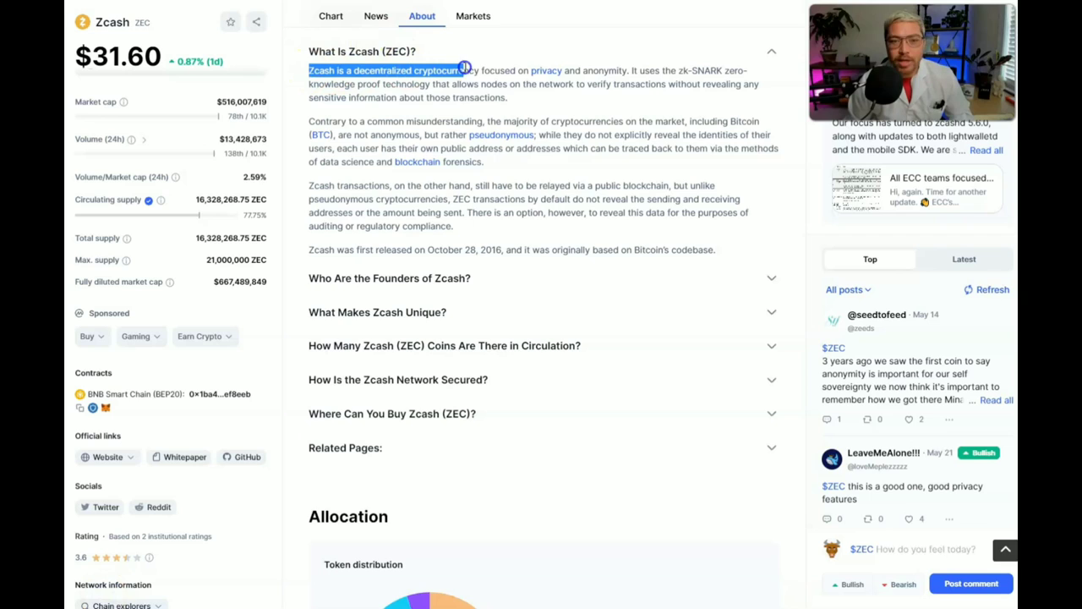
Highlight the opening Zcash description and the paragraph comparing its privacy with Bitcoin.
drag(465, 71, 750, 75)
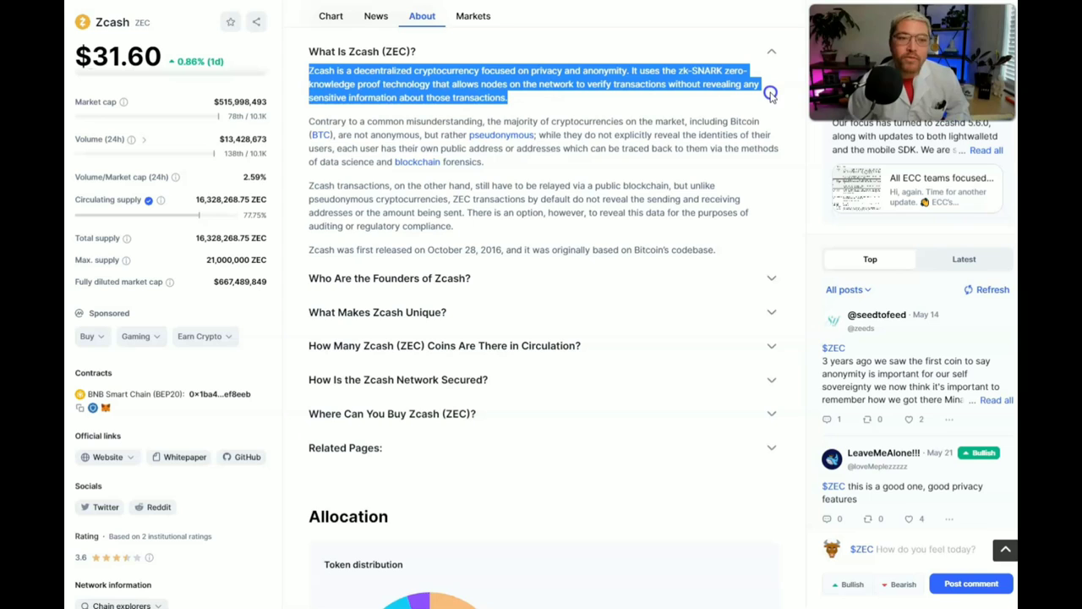
click(313, 121)
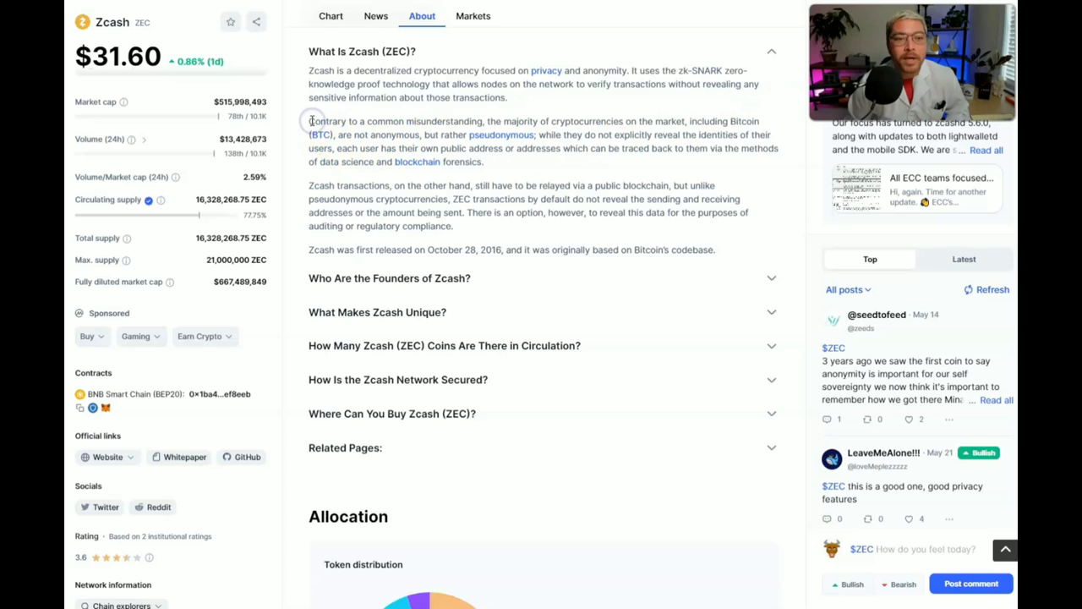
drag(313, 122, 765, 127)
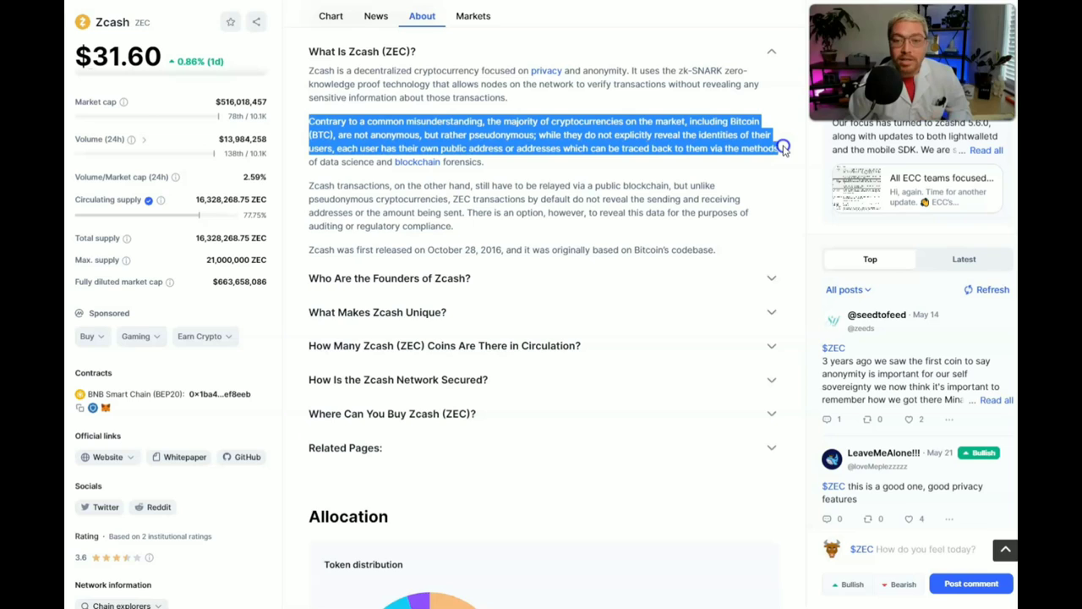
Highlight the paragraph explaining how ZEC transactions stay private.
drag(787, 145, 793, 166)
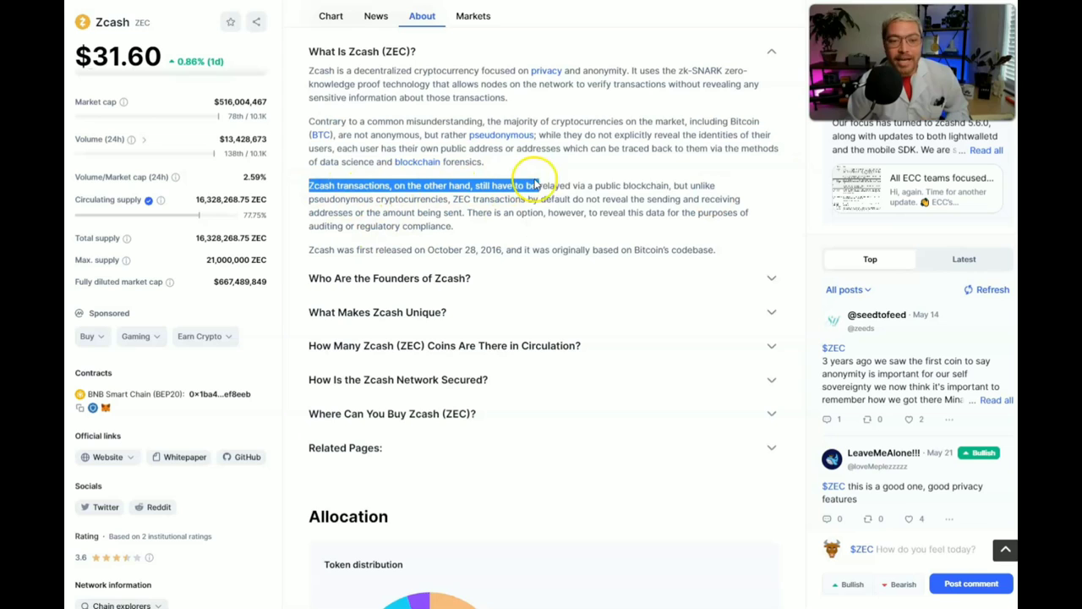
drag(533, 185, 743, 199)
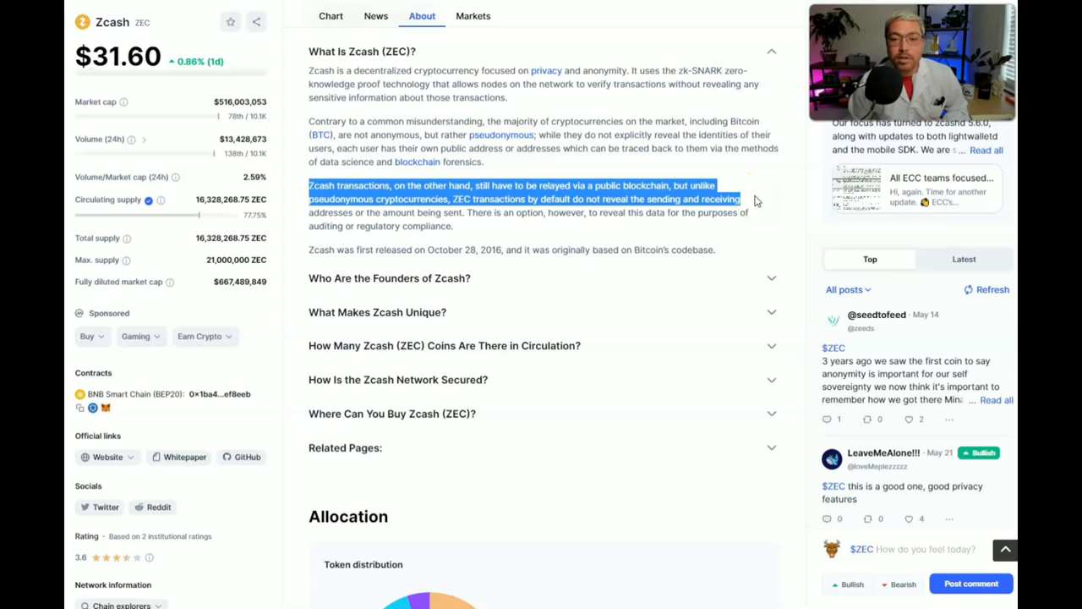
drag(740, 200, 758, 216)
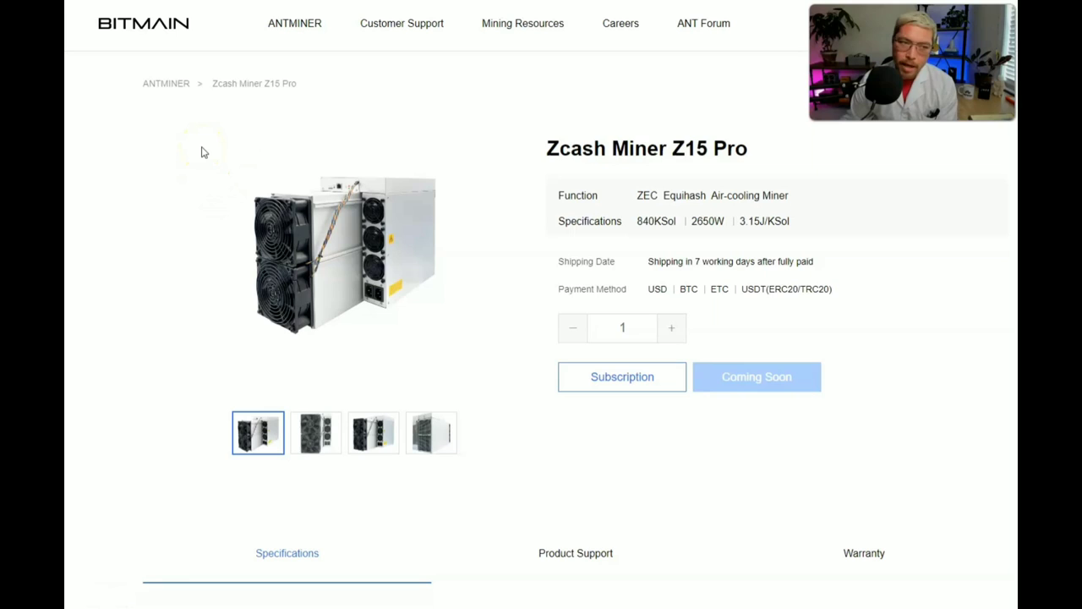
mouse_move(548, 103)
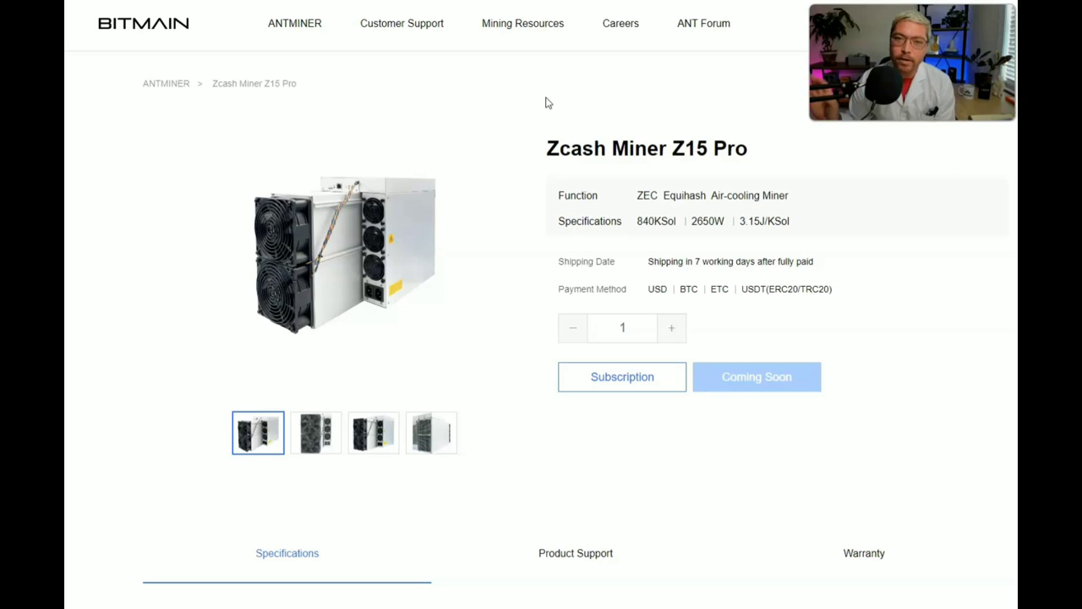
mouse_move(645, 195)
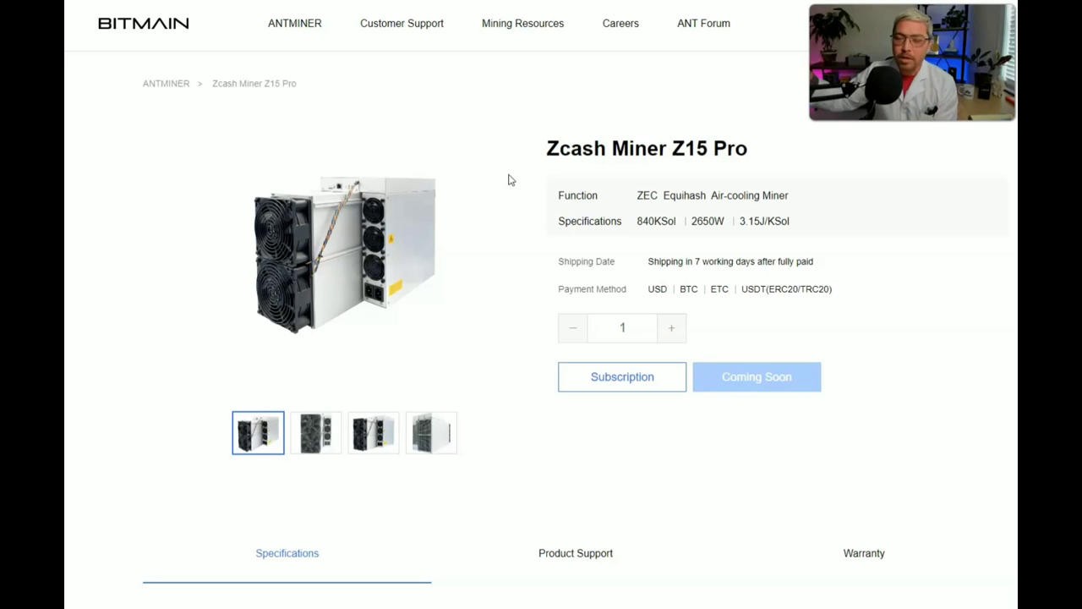
mouse_move(900, 399)
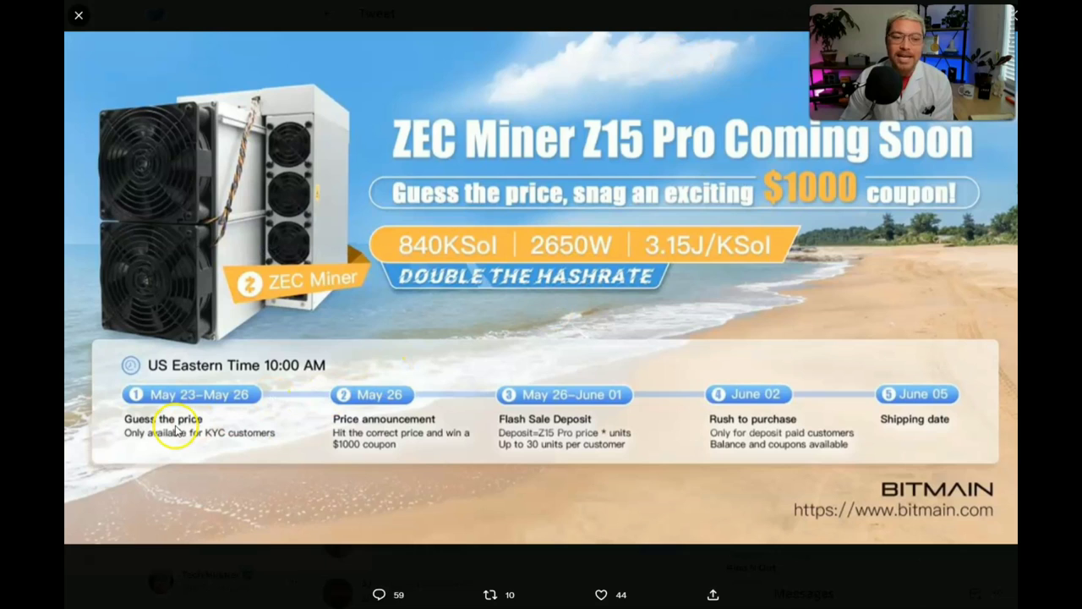
mouse_move(319, 443)
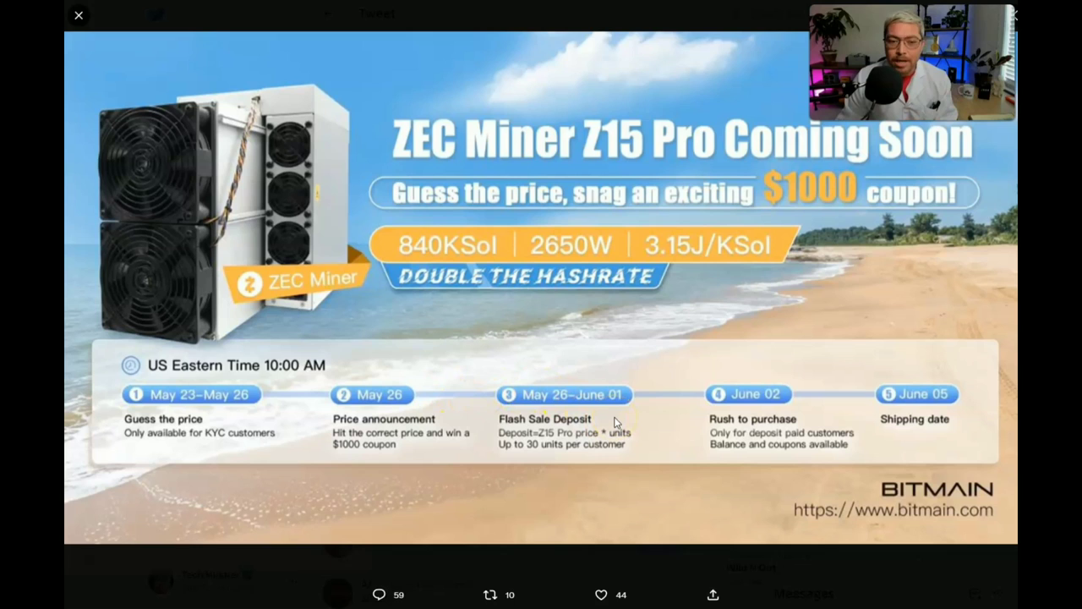
Leave Bitmain's Z15 Pro coming-soon tweet and land on the MinetheASIC Z15 Pro page.
click(77, 15)
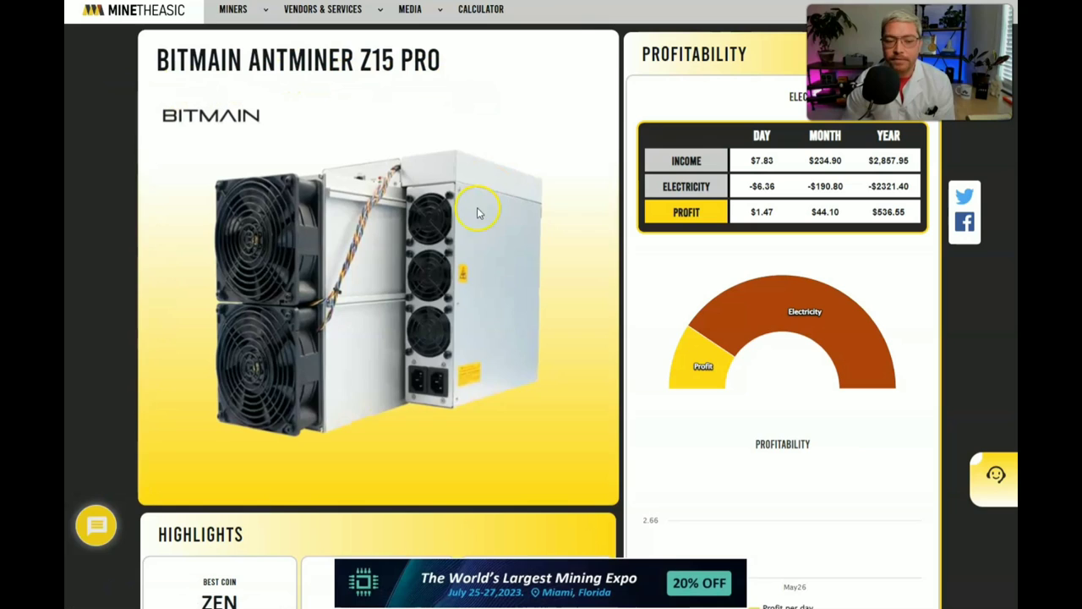
Scroll through the Z15 Pro highlights and Equihash details, then back to the profitability table.
scroll(down, 3)
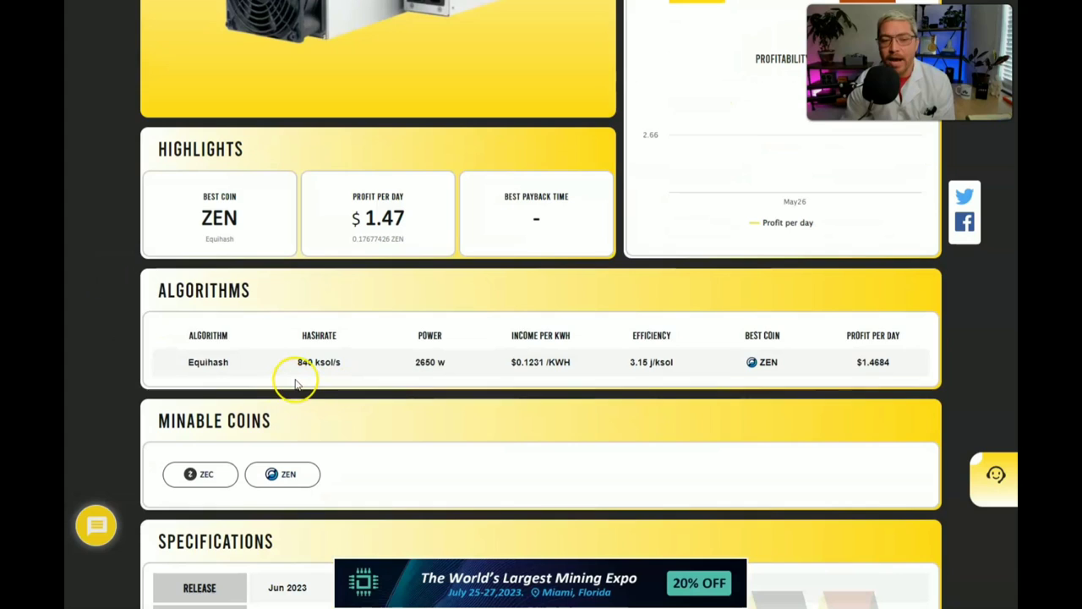
mouse_move(132, 339)
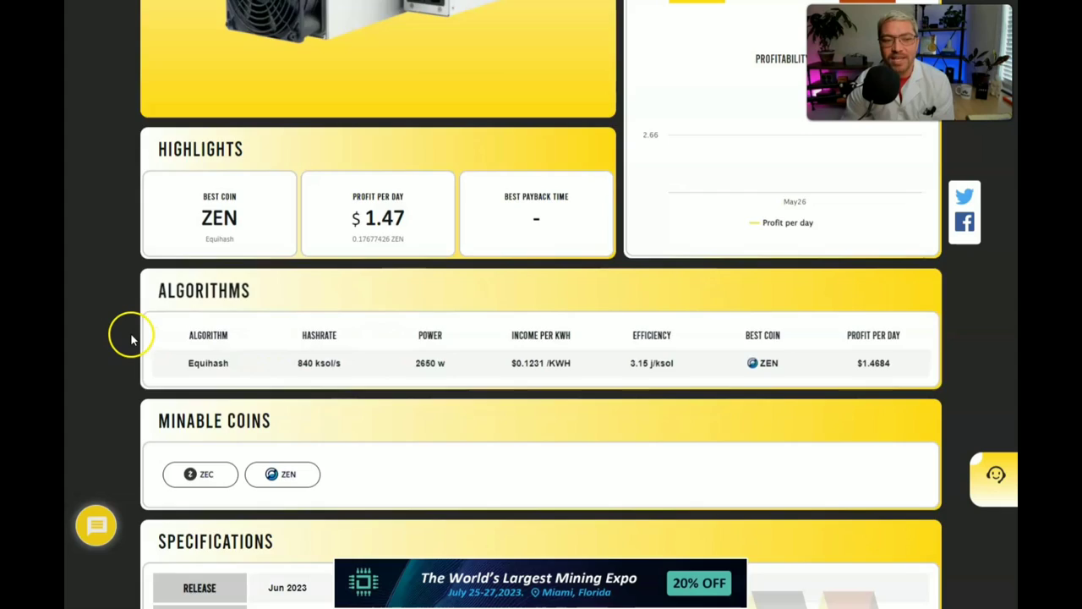
scroll(up, 3)
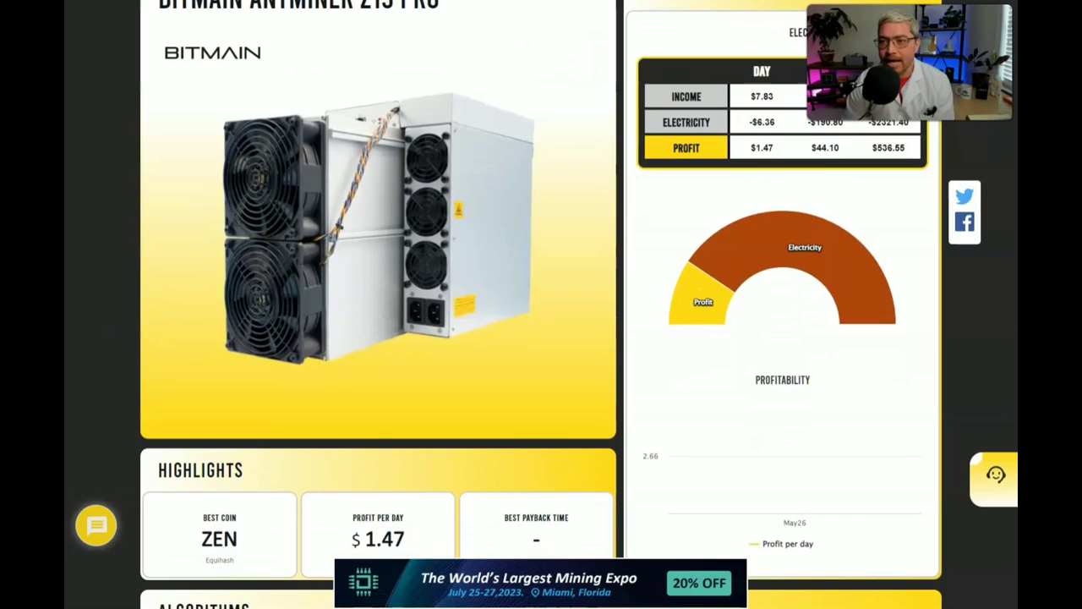
scroll(up, 3)
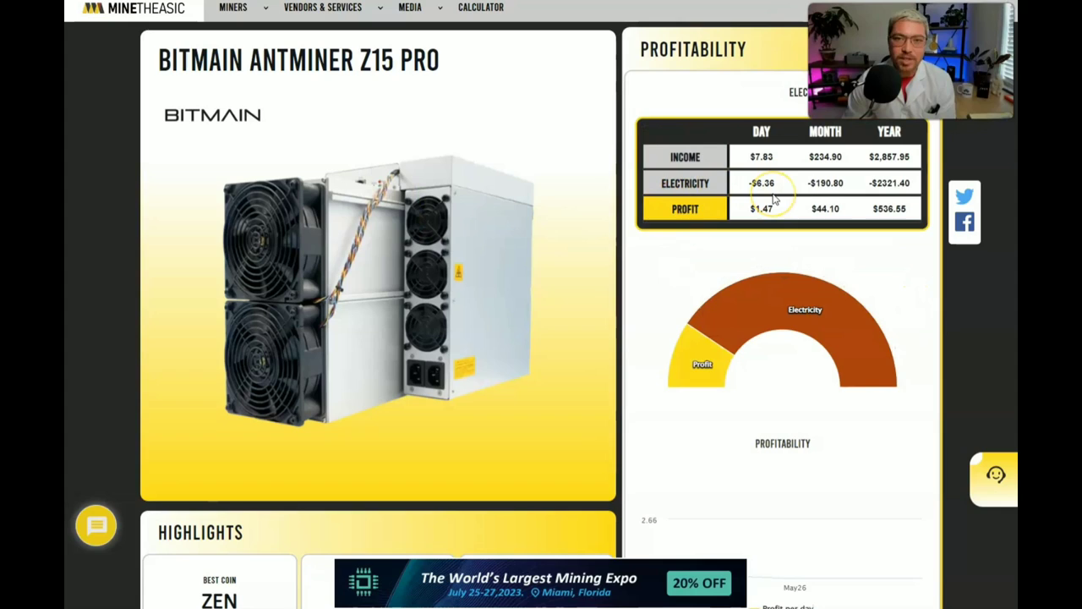
mouse_move(747, 247)
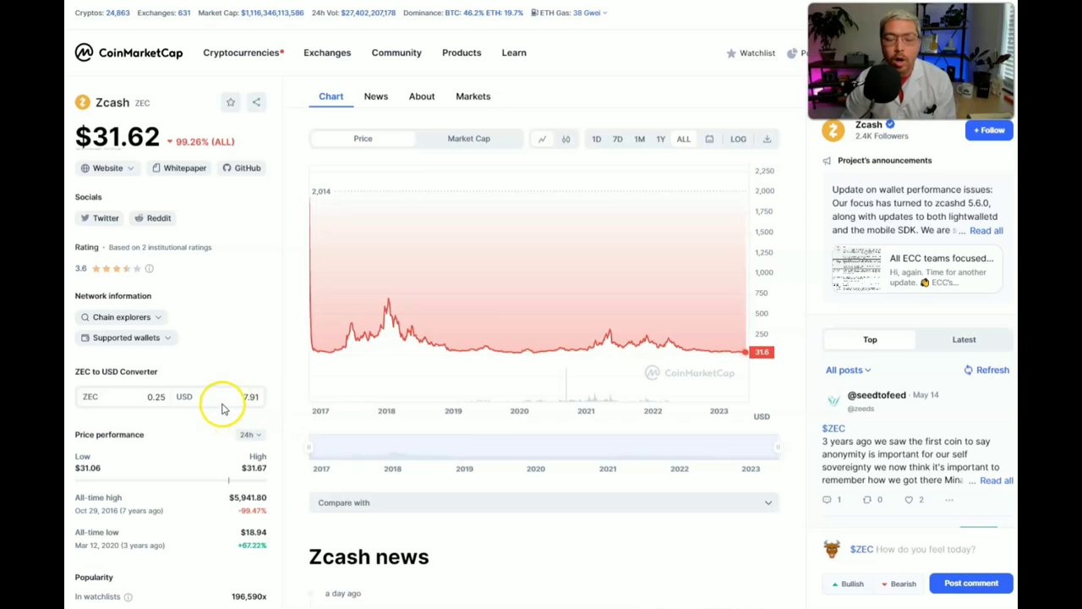
mouse_move(224, 408)
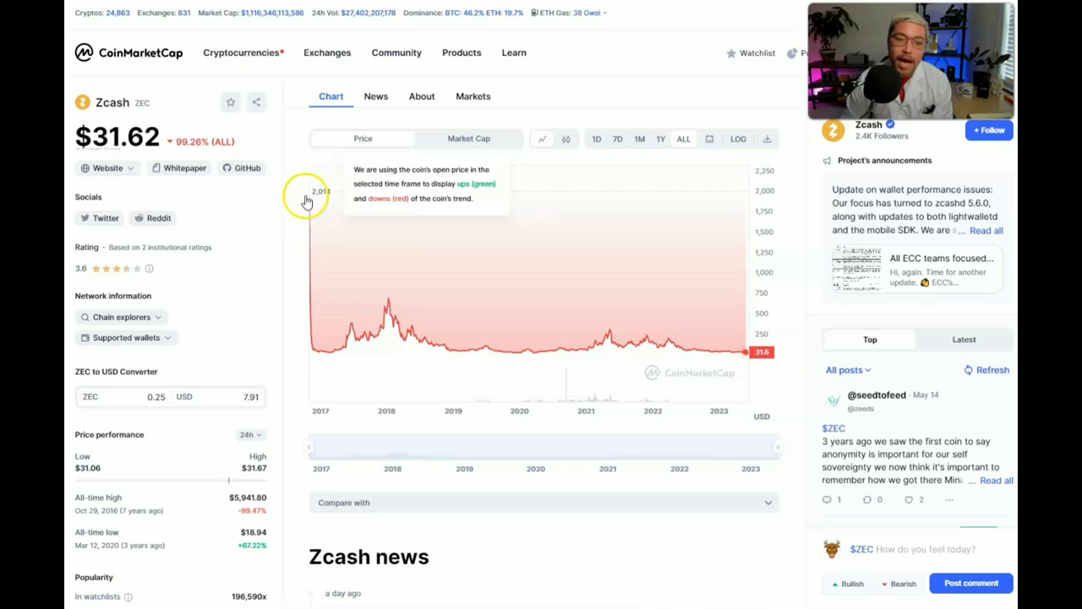
mouse_move(295, 387)
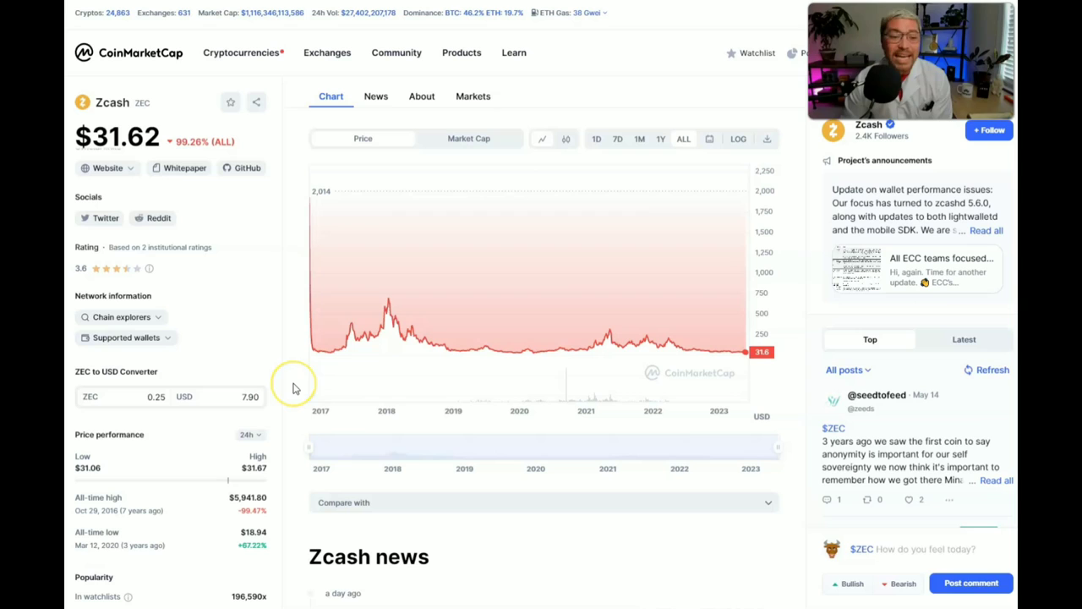
mouse_move(456, 285)
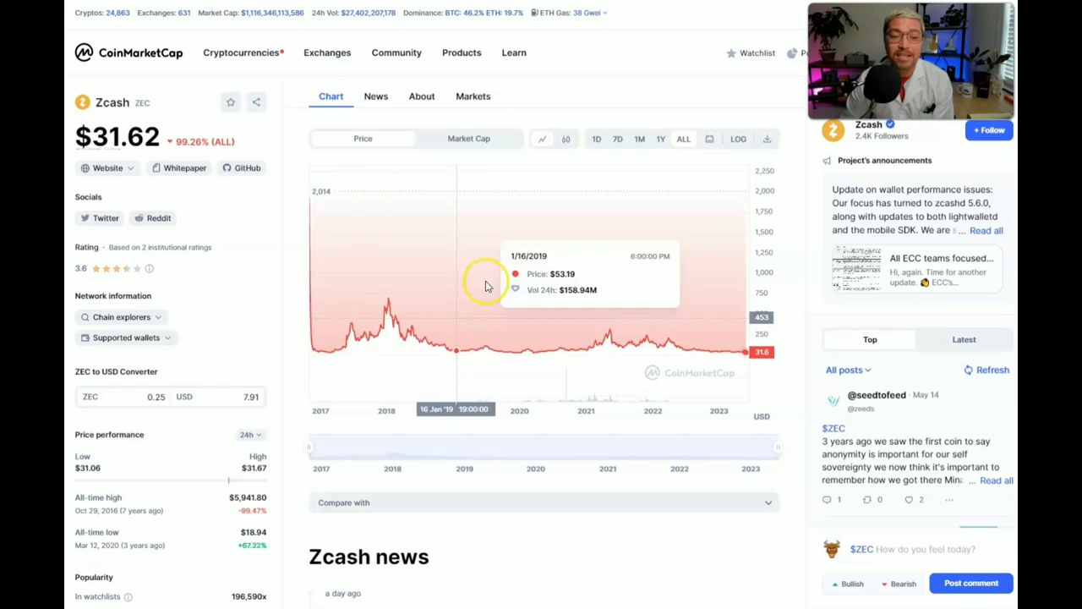
mouse_move(605, 345)
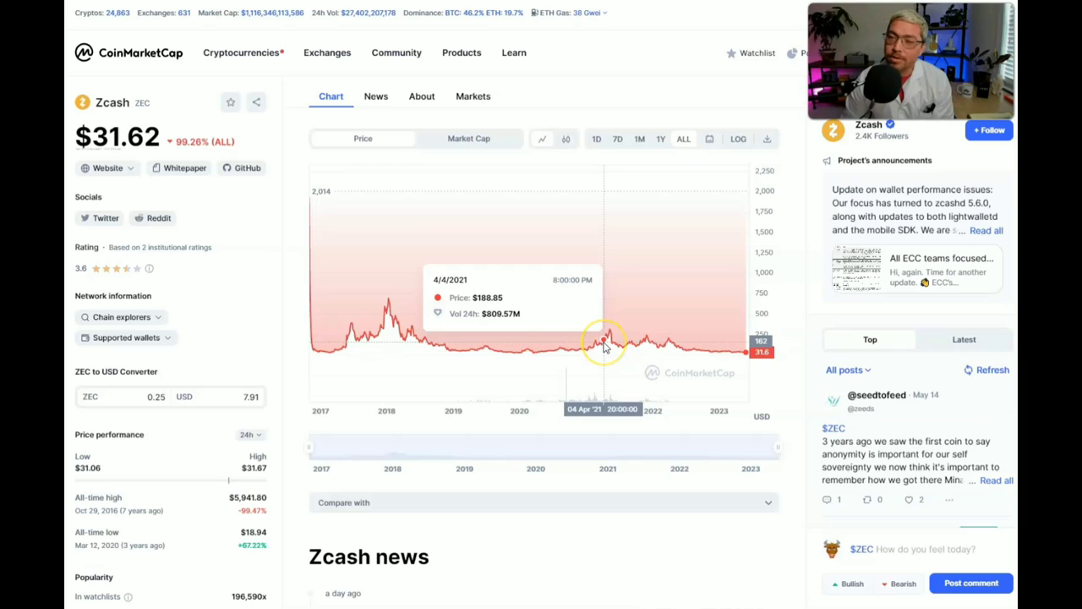
mouse_move(609, 341)
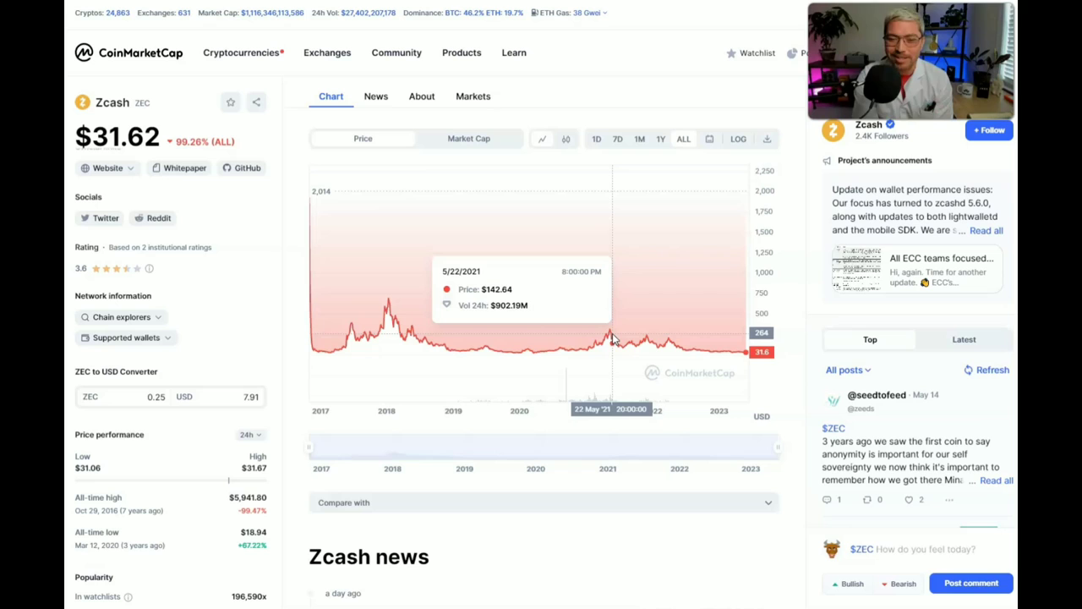
mouse_move(610, 331)
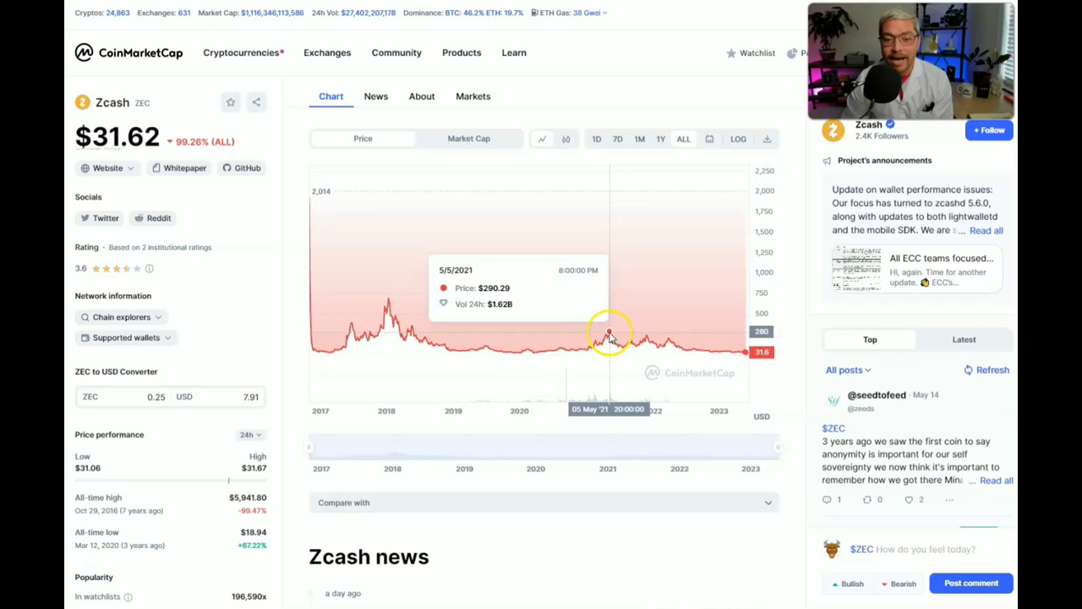
mouse_move(608, 331)
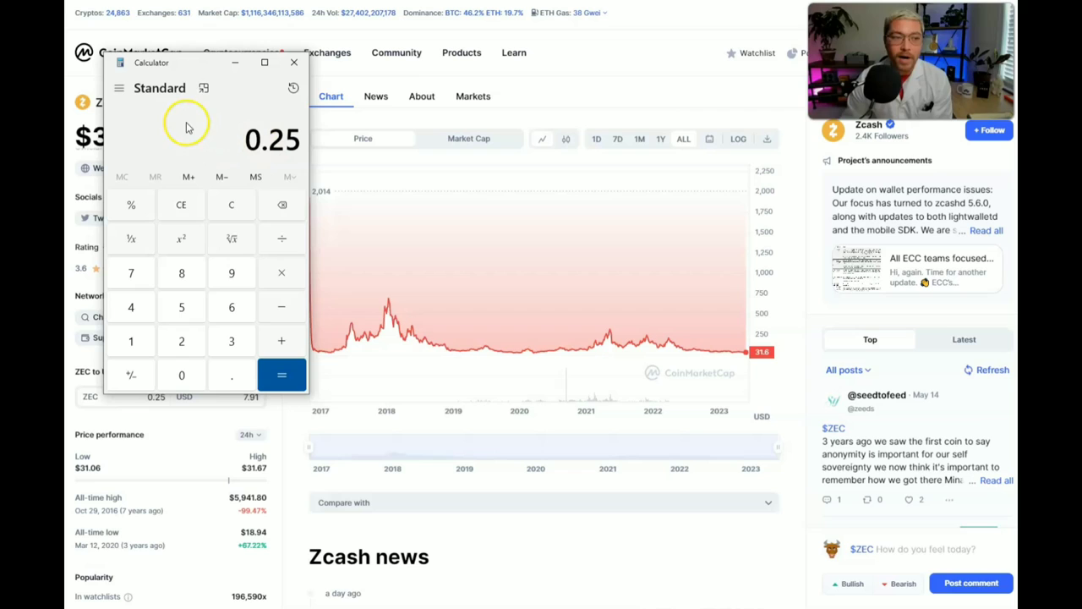
mouse_move(284, 279)
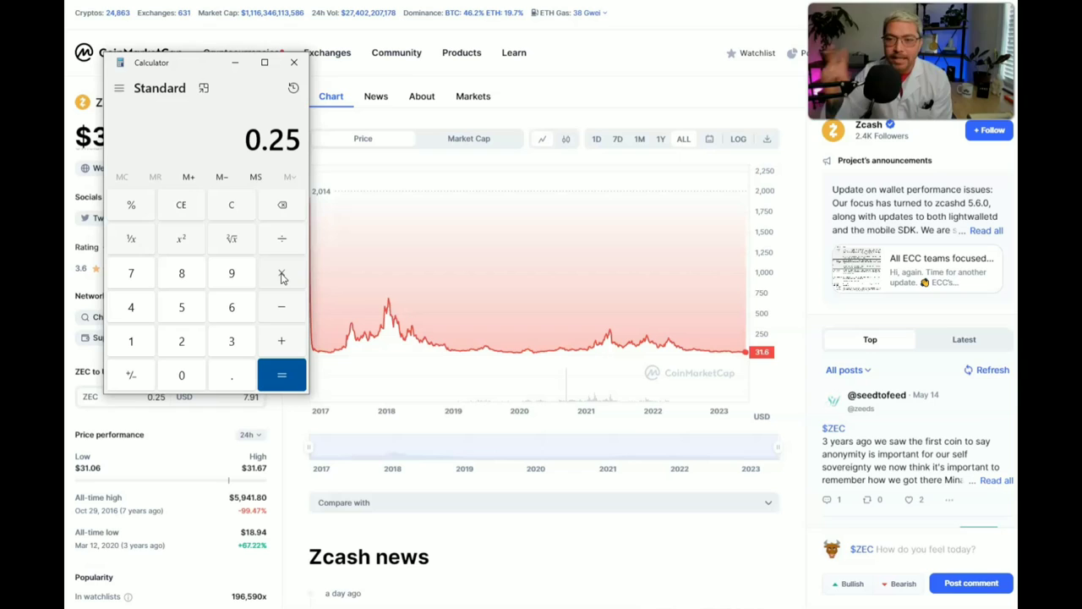
Multiply 0.25 by 300 in Calculator to get 75.
click(281, 273)
text(300)
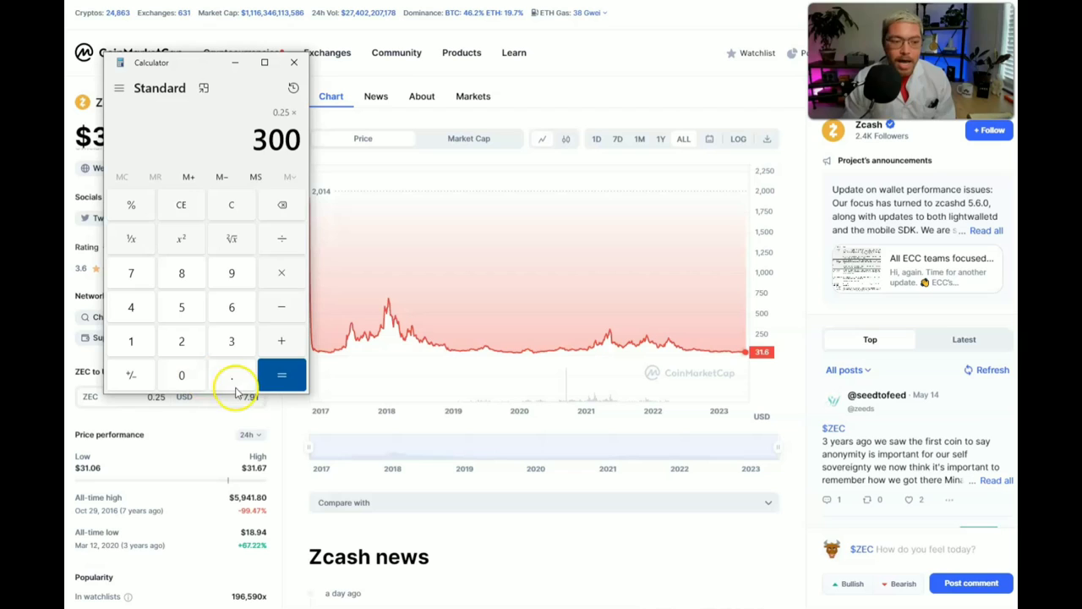
click(280, 376)
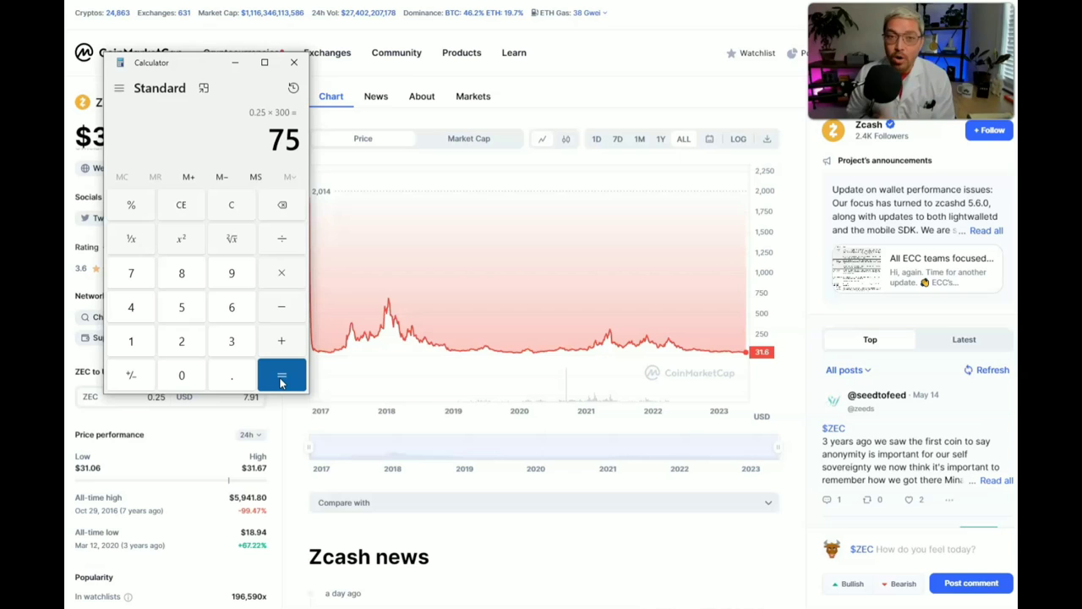
mouse_move(237, 148)
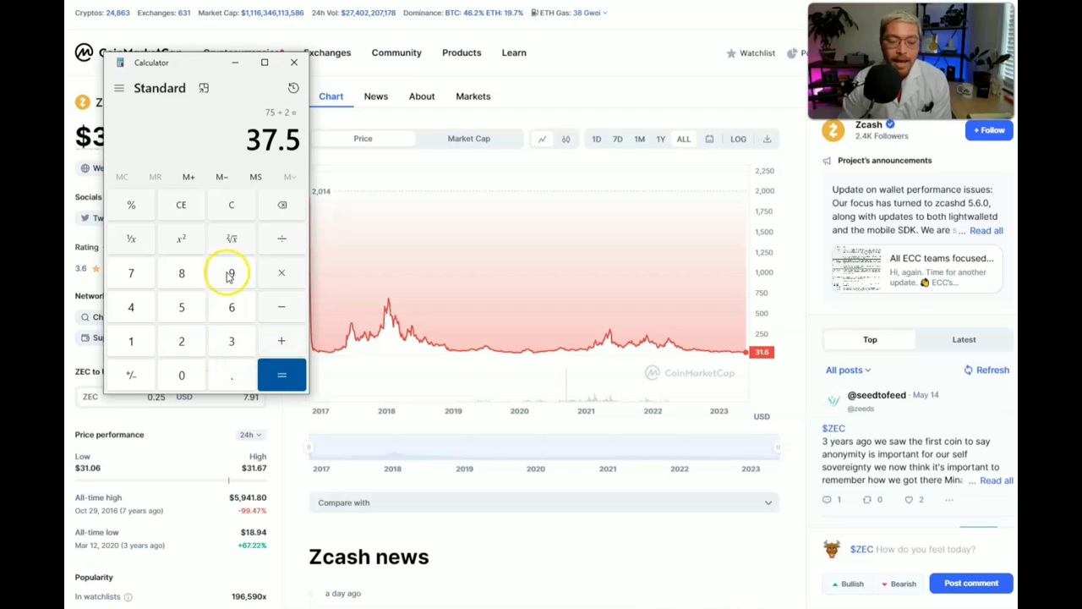
mouse_move(188, 154)
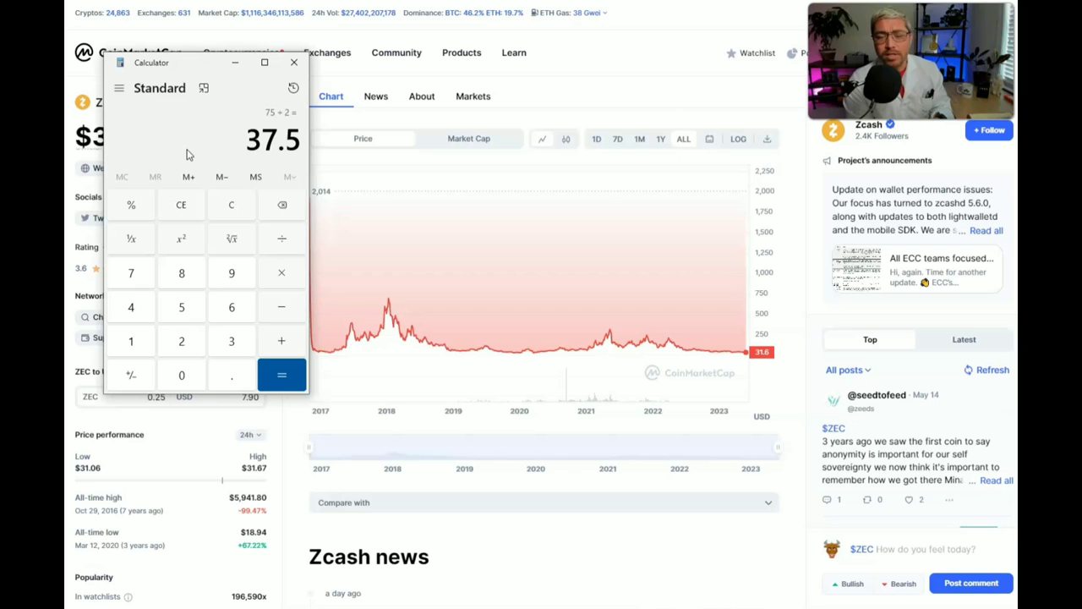
mouse_move(324, 345)
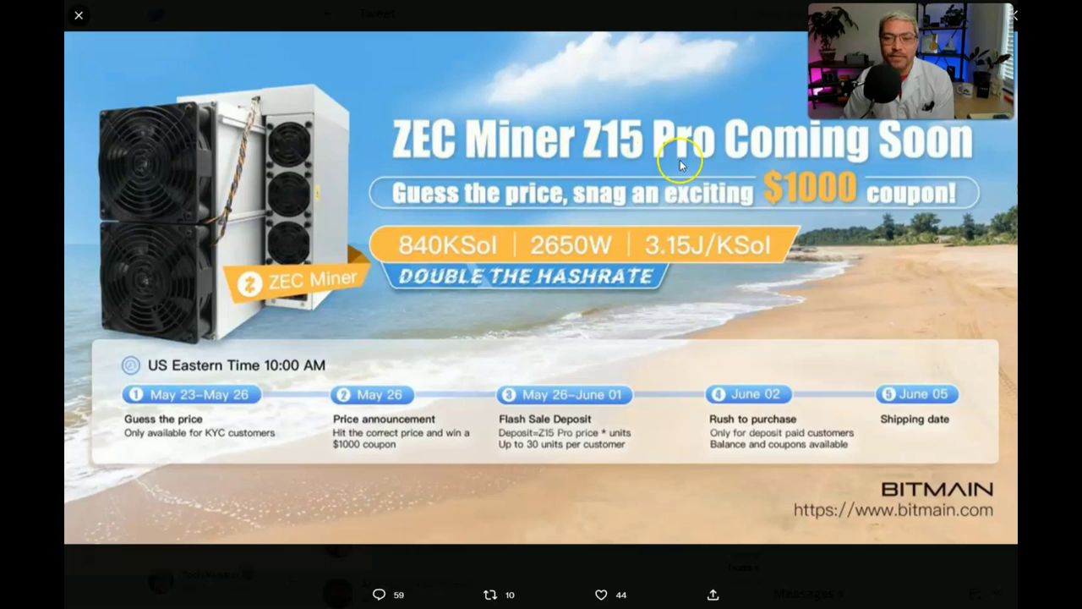
mouse_move(218, 335)
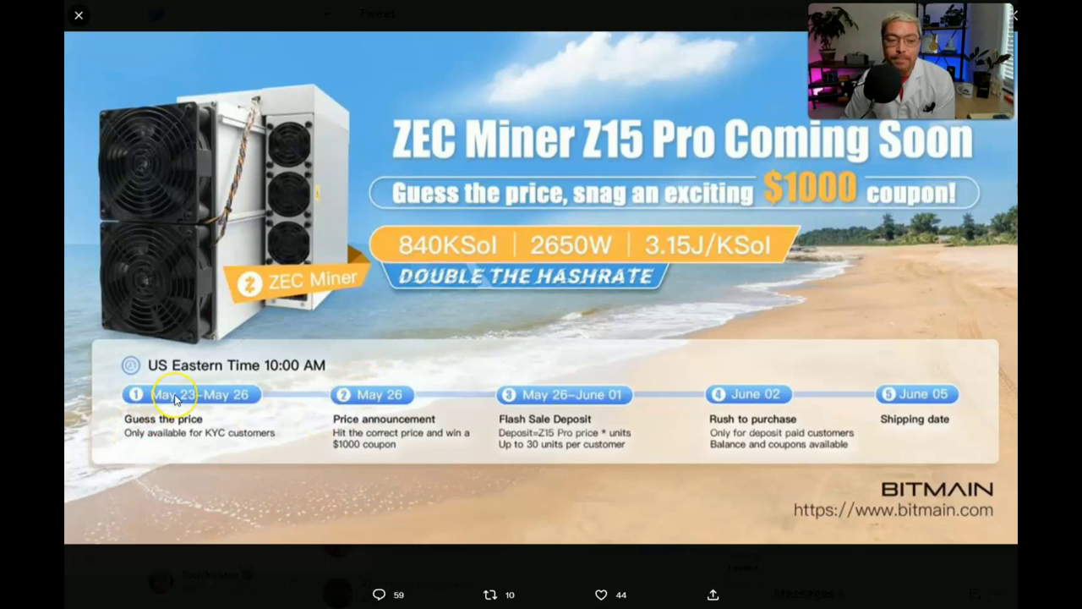
mouse_move(186, 433)
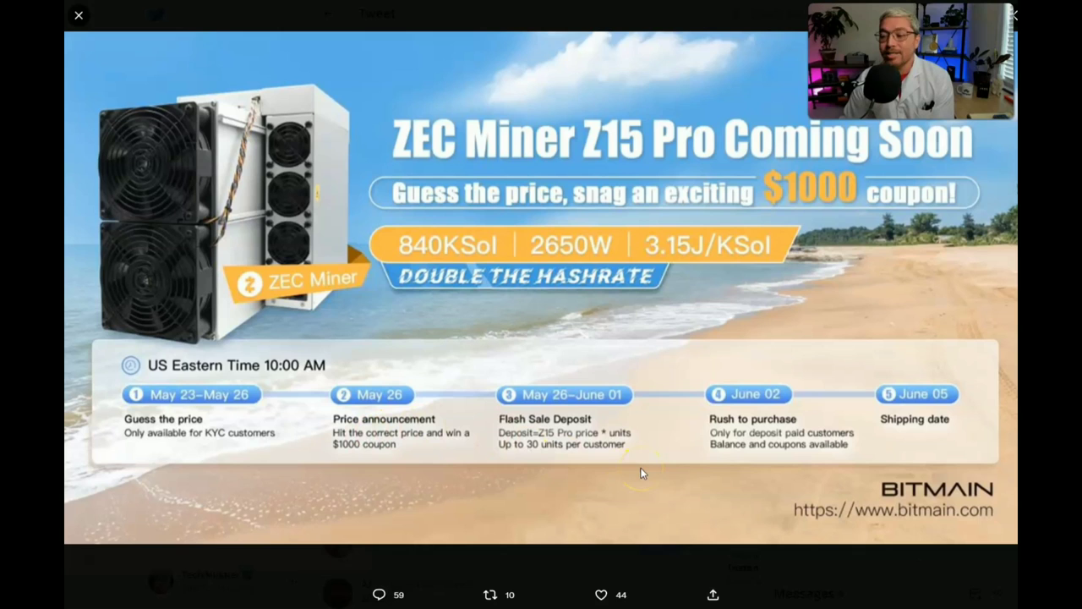
Return from the Z15 Pro sale-timeline tweet to Bitmain's Zcash Miner Z15 Pro product page.
click(78, 16)
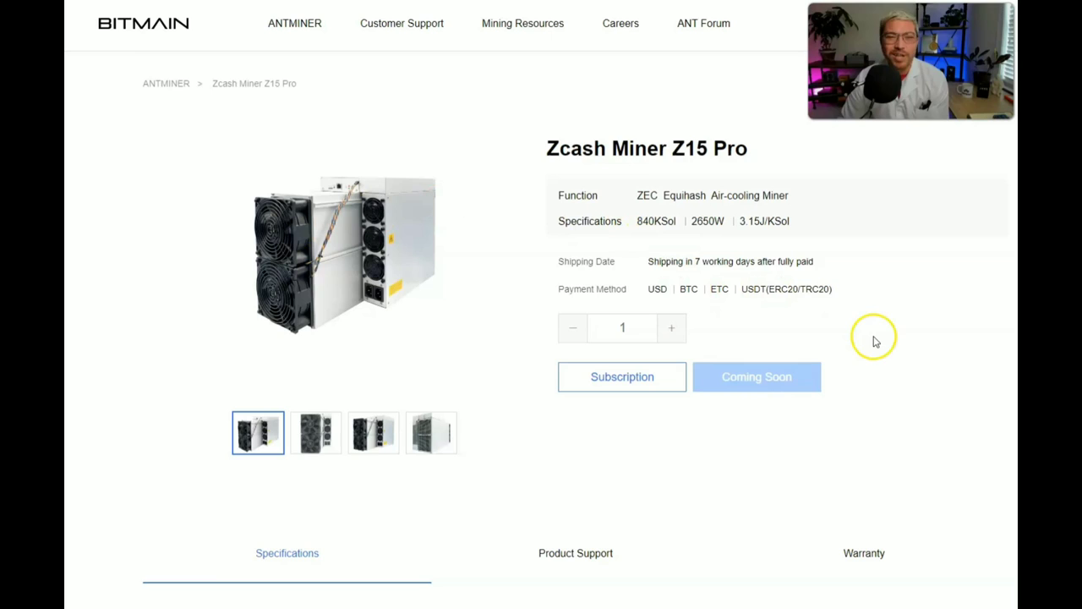
Browse Bitmain's Antminer product list and scroll through the miner listings.
click(294, 24)
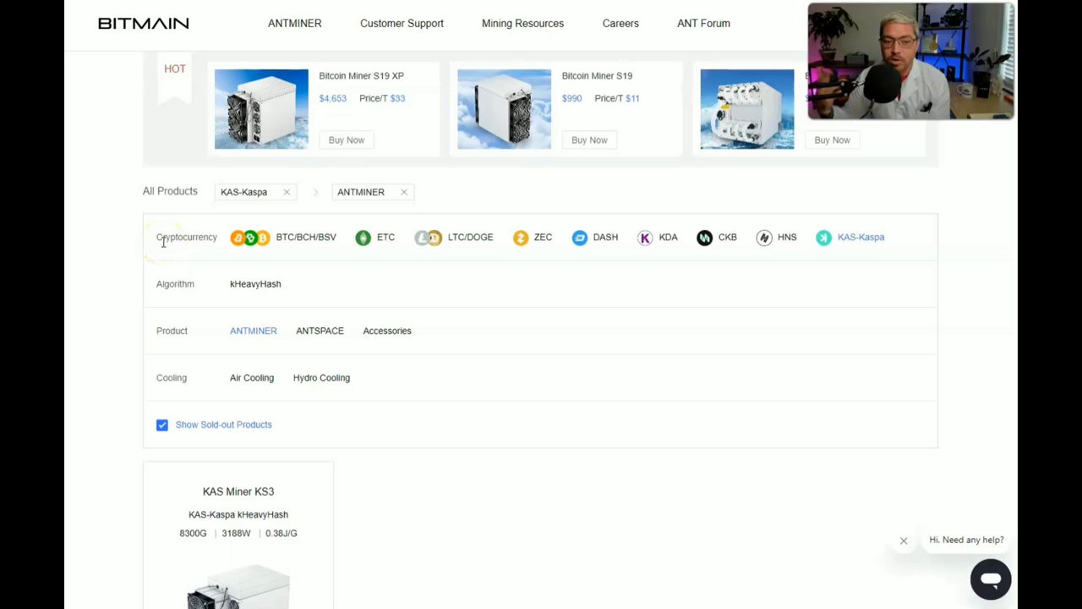
scroll(down, 3)
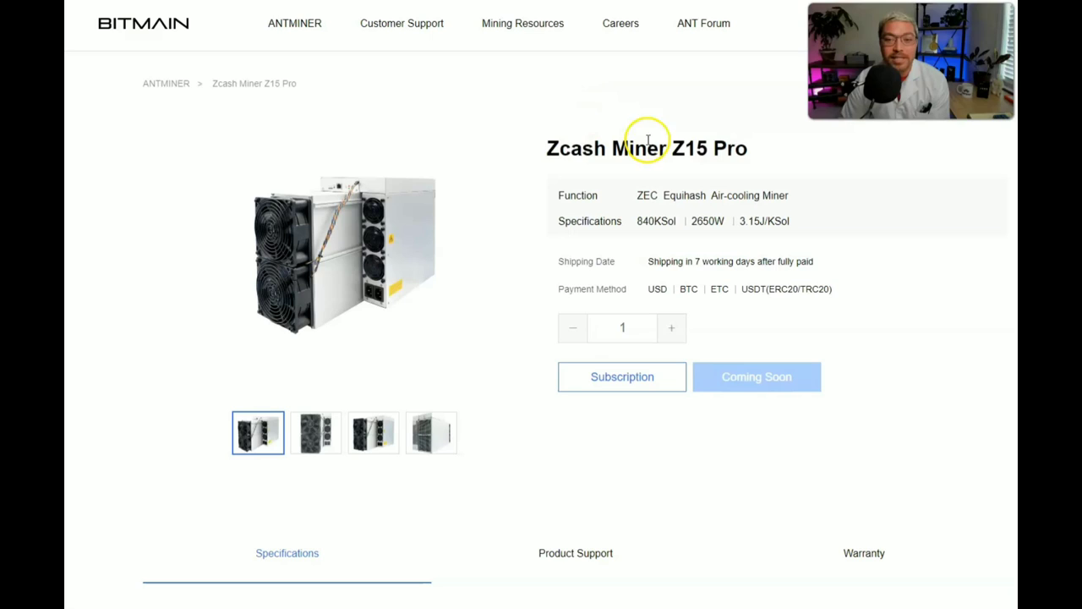
mouse_move(716, 152)
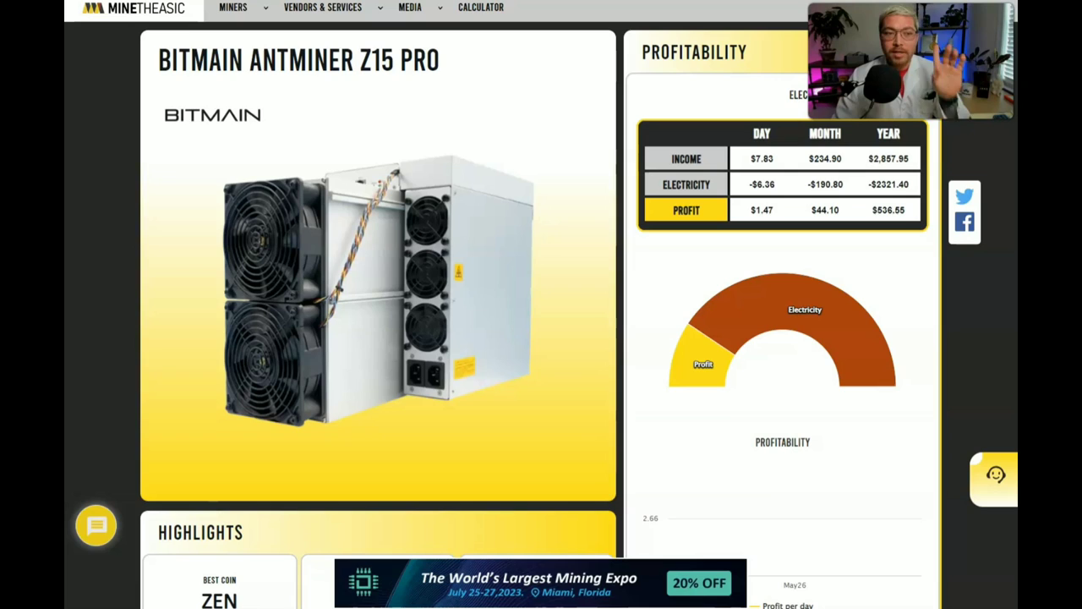
Scroll the Z15 Pro profitability section showing $1.47 daily profit.
scroll(down, 3)
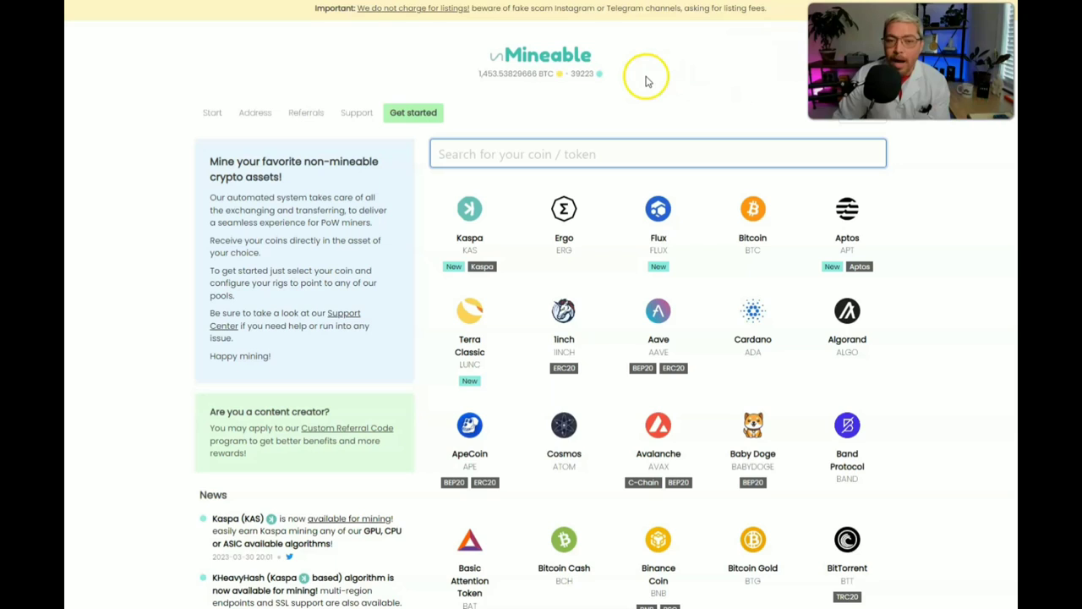
mouse_move(921, 277)
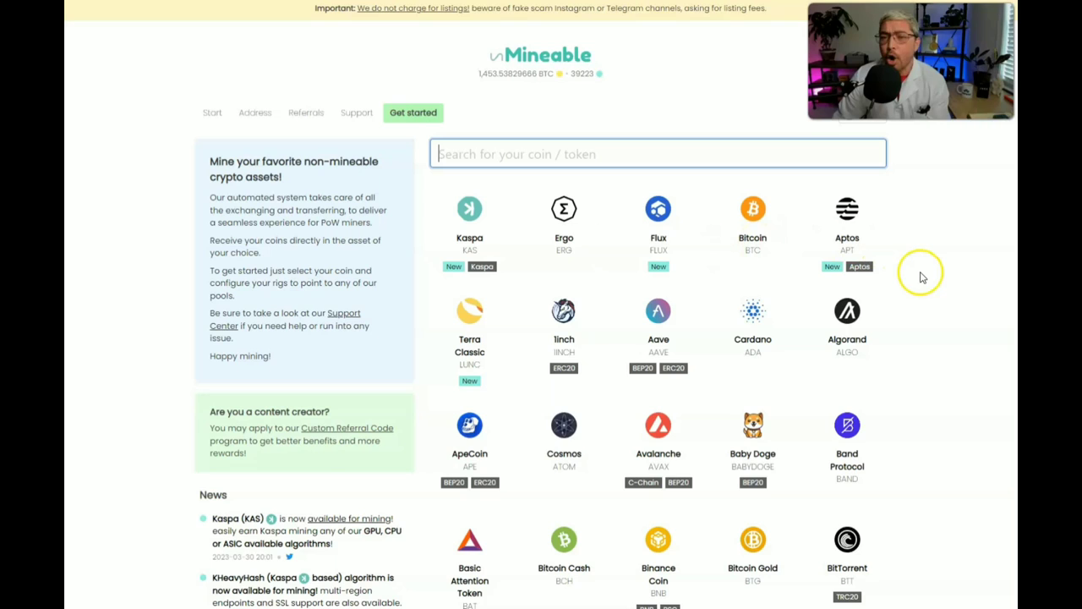
mouse_move(472, 216)
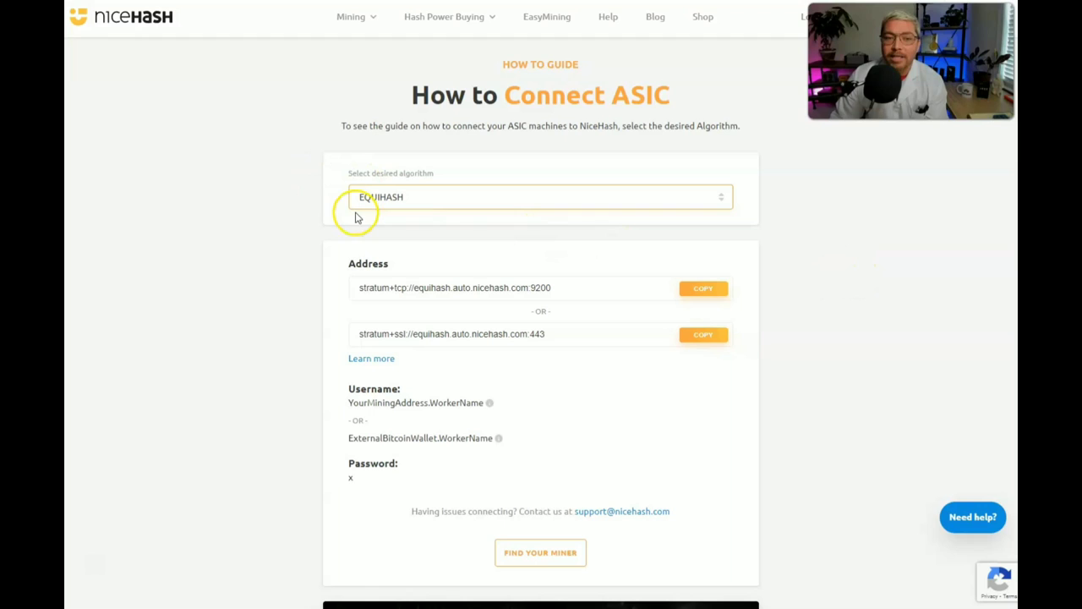
mouse_move(903, 281)
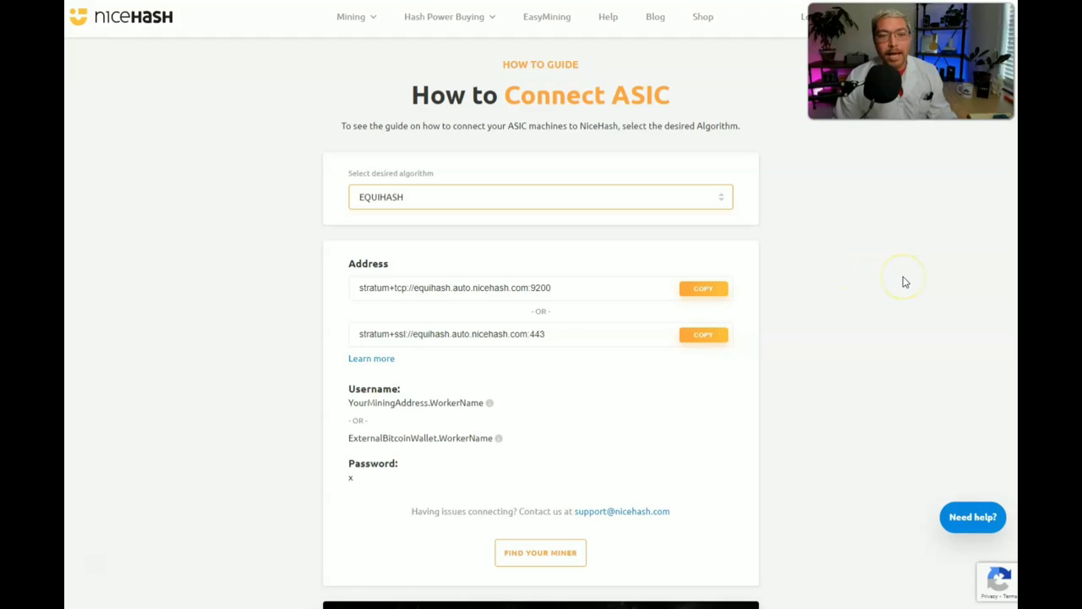
mouse_move(156, 44)
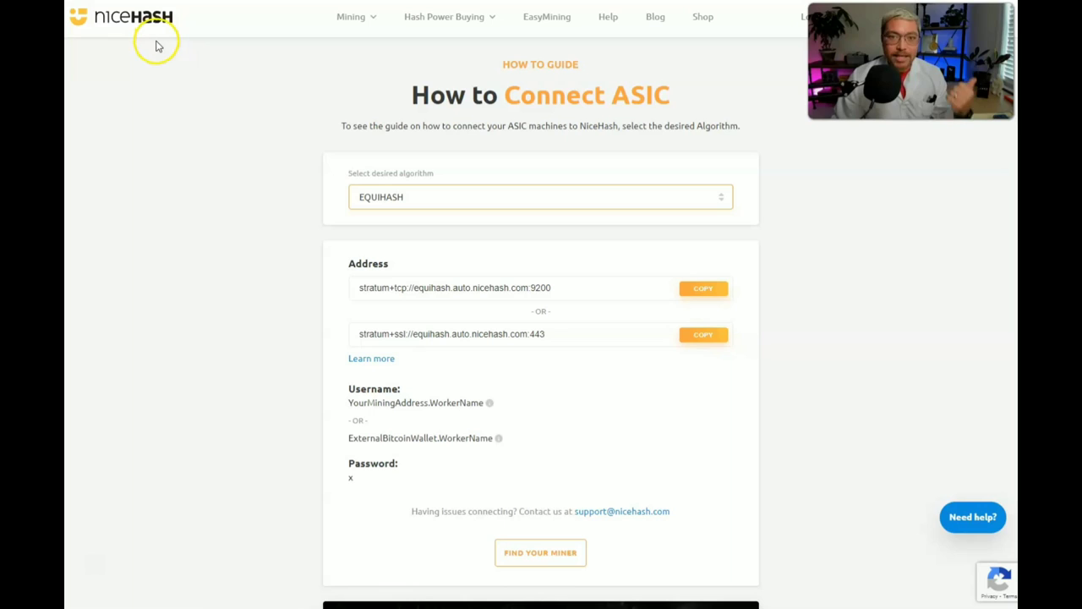
mouse_move(157, 53)
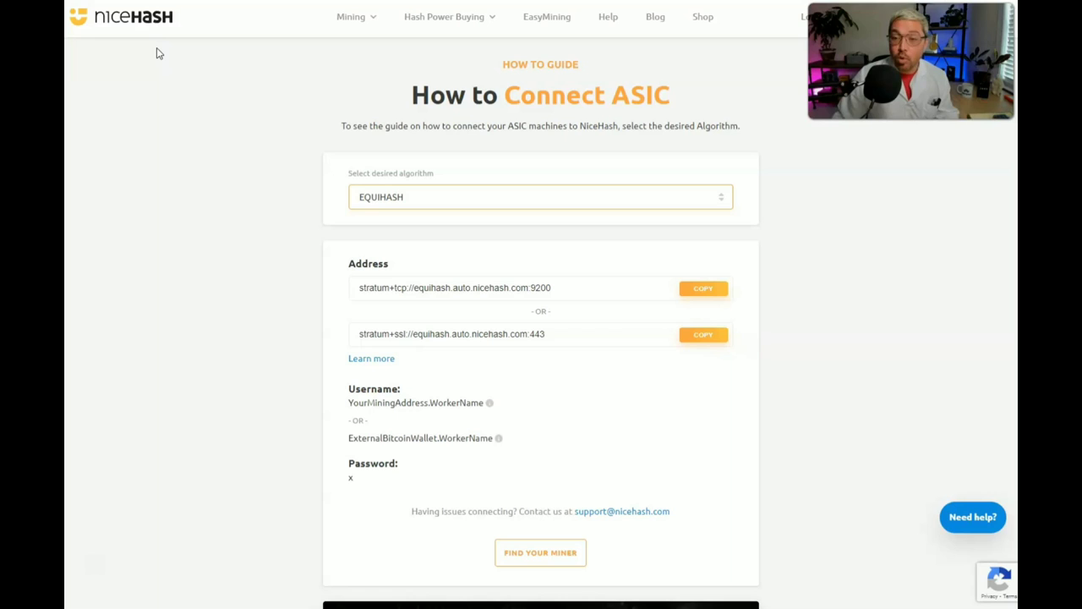